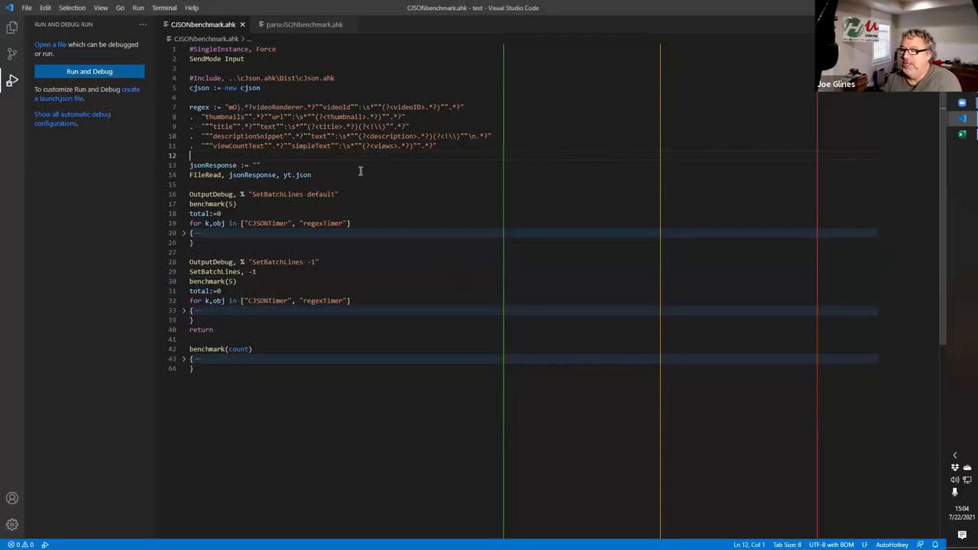
- Show the installed extensions list with AutoHotkey Plus Plus among them
left_click(305, 25)
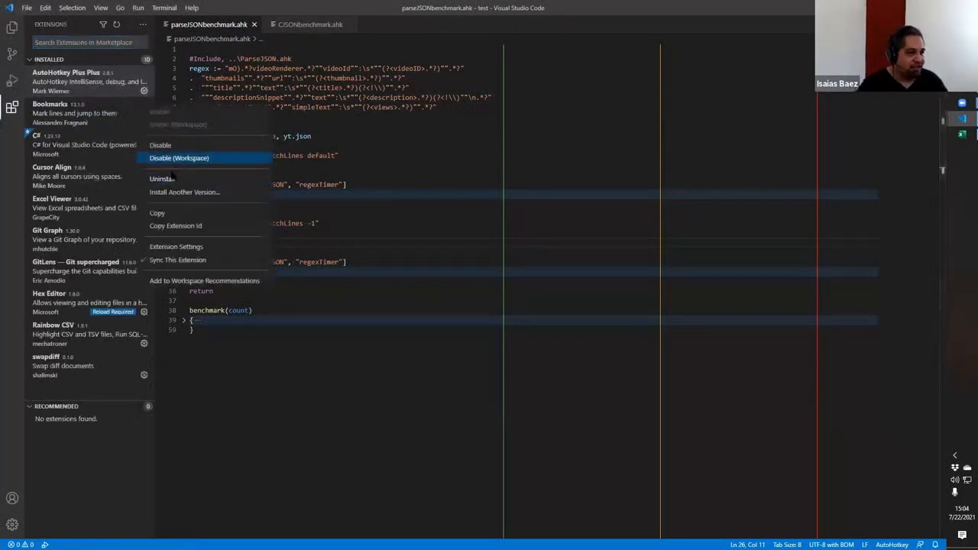
- Inspect the Execute Path field in AutoHotkey Plus Plus settings and return to parseJSONbenchmark.ahk
left_click(176, 246)
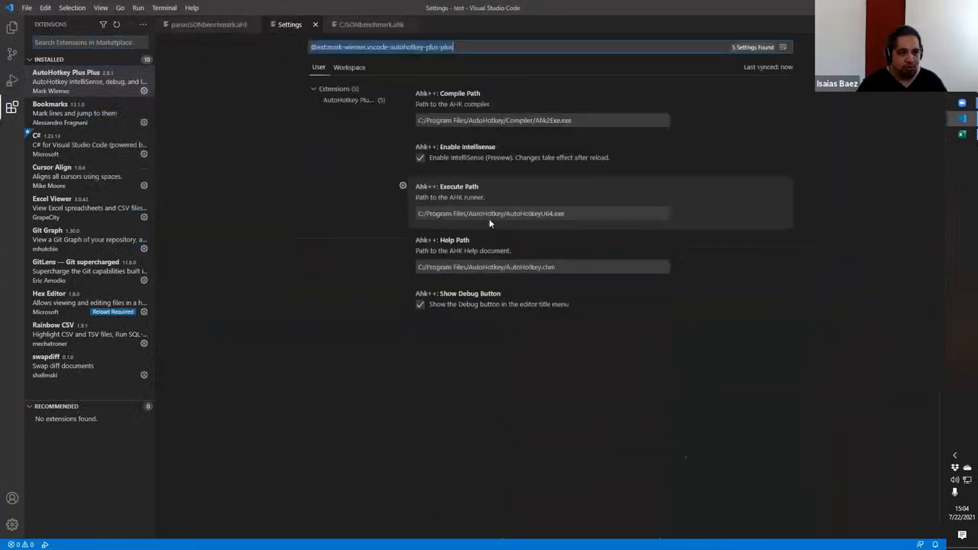
double_click(545, 214)
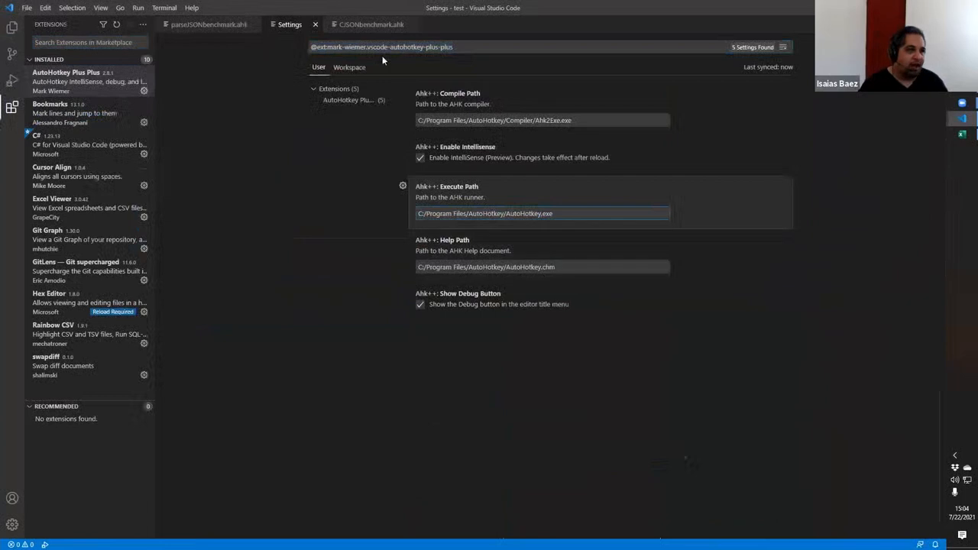
left_click(209, 24)
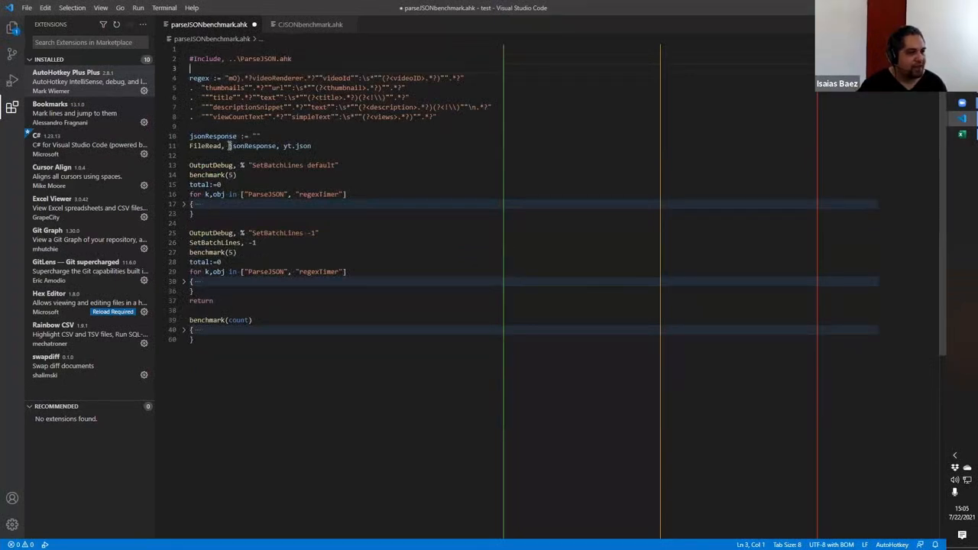
- View the yt.json YouTube response from the Explorer, then return to parseJSONbenchmark.ahk
left_click(10, 37)
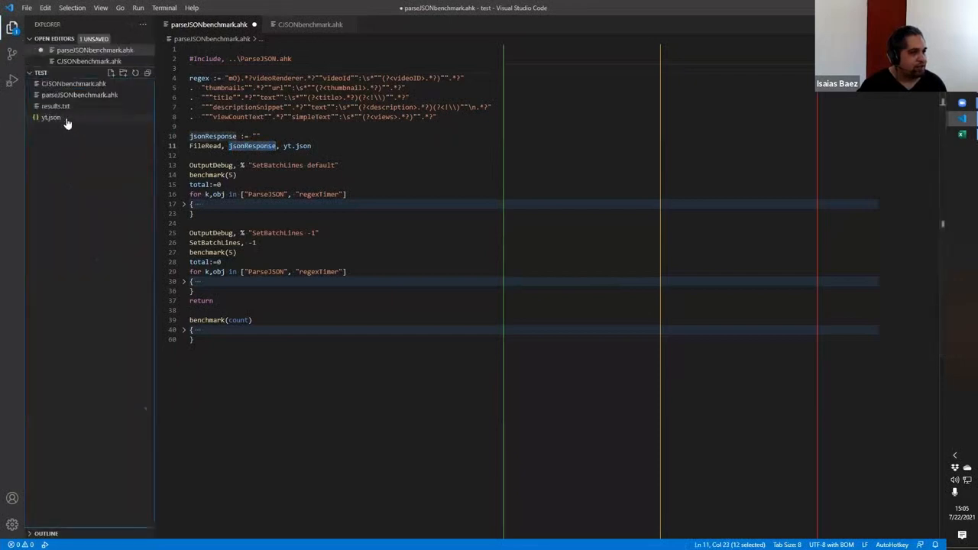
left_click(52, 116)
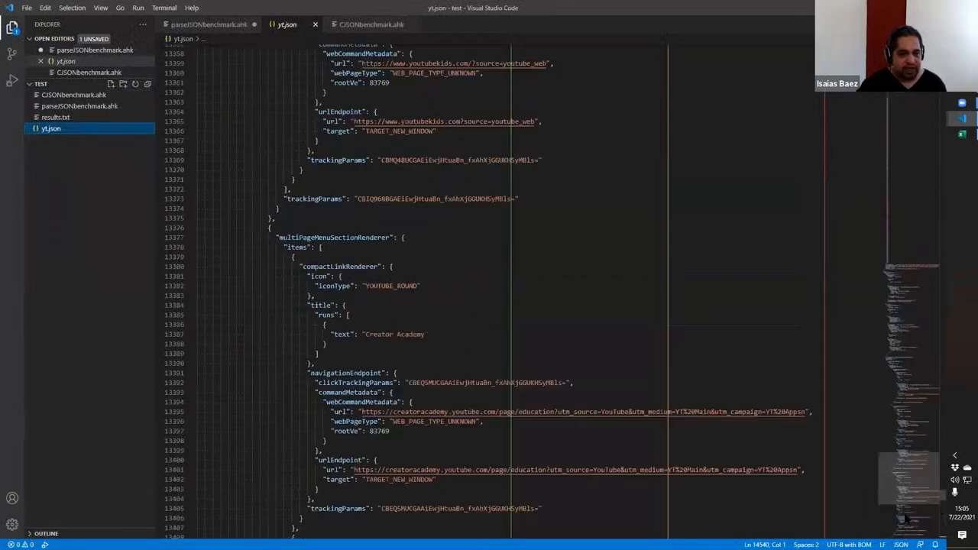
scroll("down", 3)
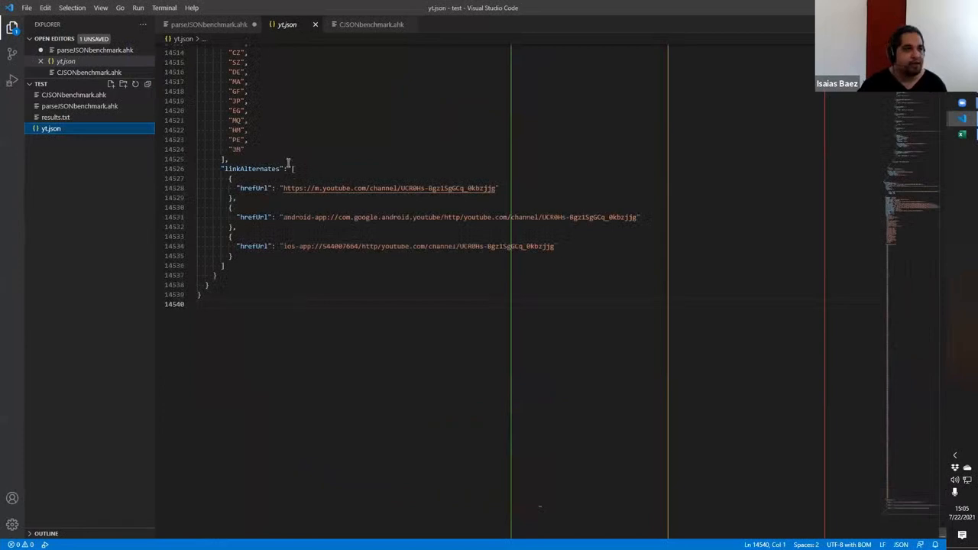
left_click(205, 24)
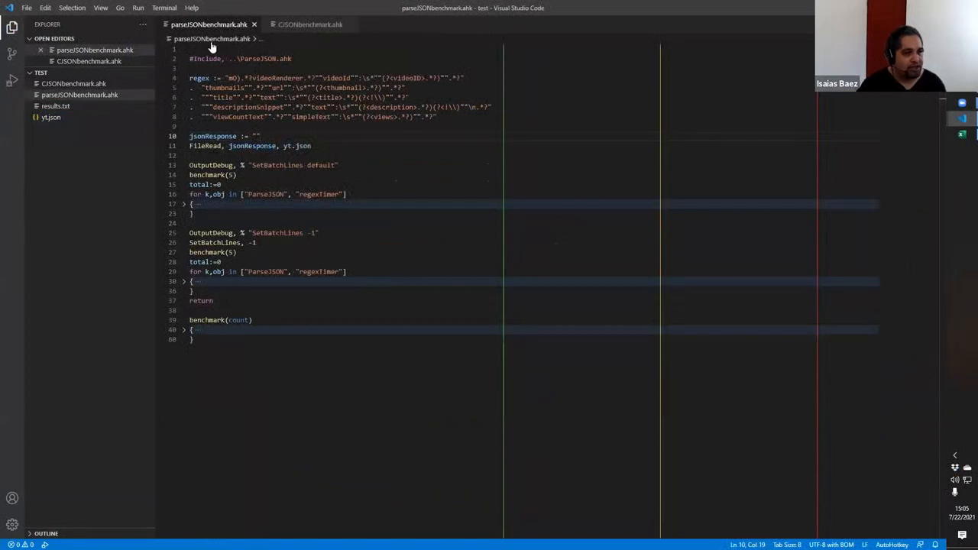
mouse_move(201, 208)
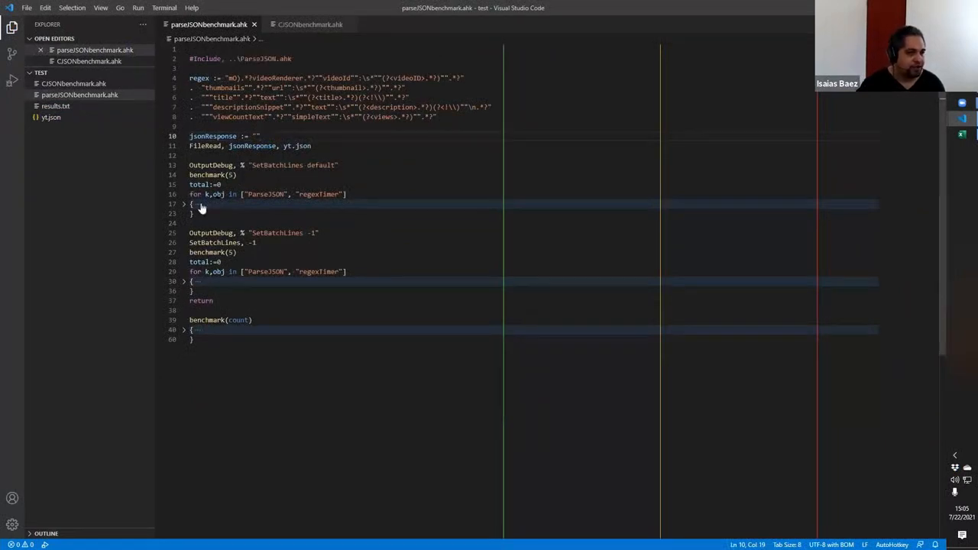
- Reveal the benchmark(count) body with its ParseJSON and RegexMatch timing loops
scroll("down", 3)
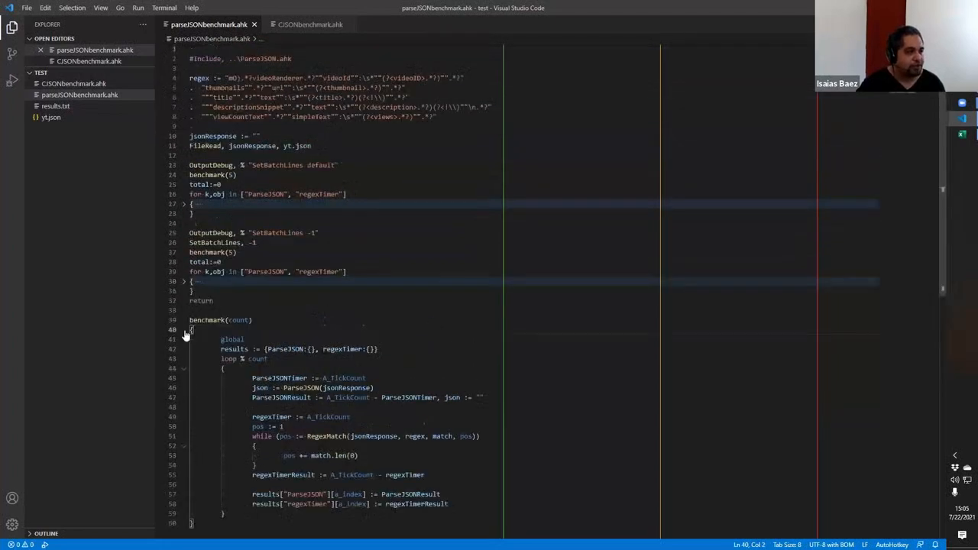
left_click(183, 330)
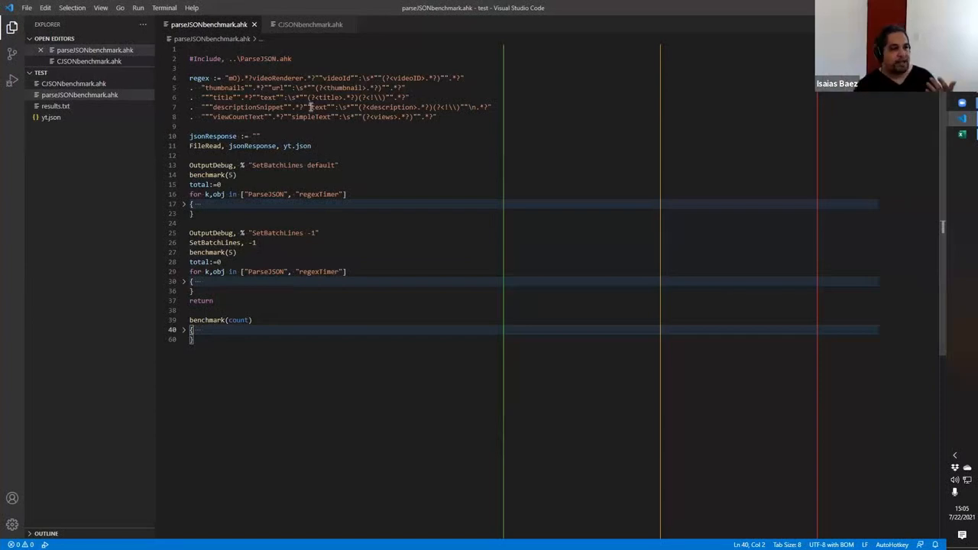
mouse_move(342, 159)
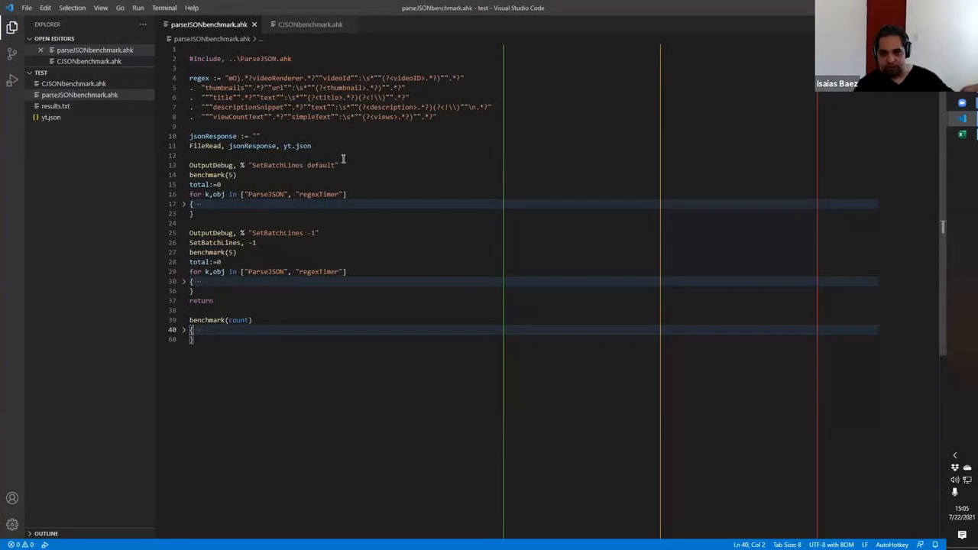
scroll("down", 3)
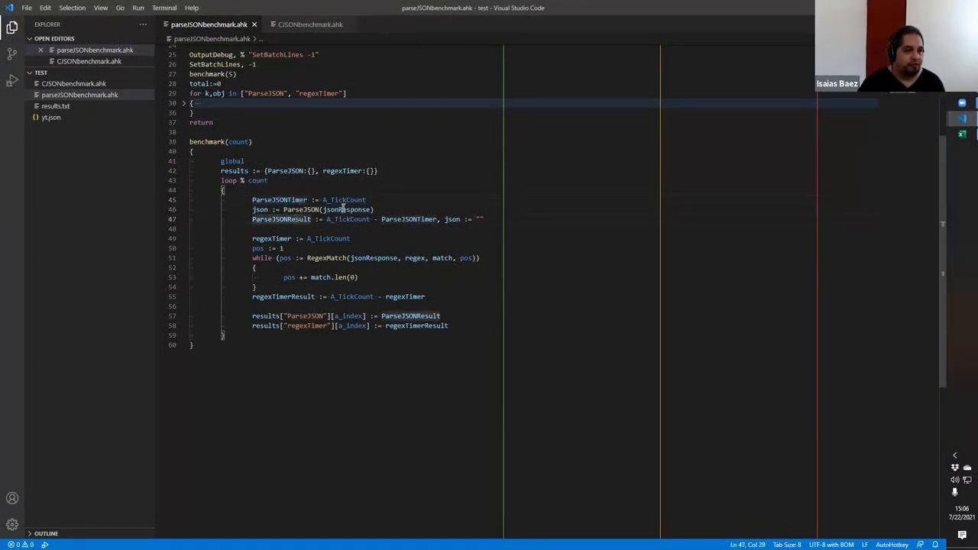
double_click(345, 210)
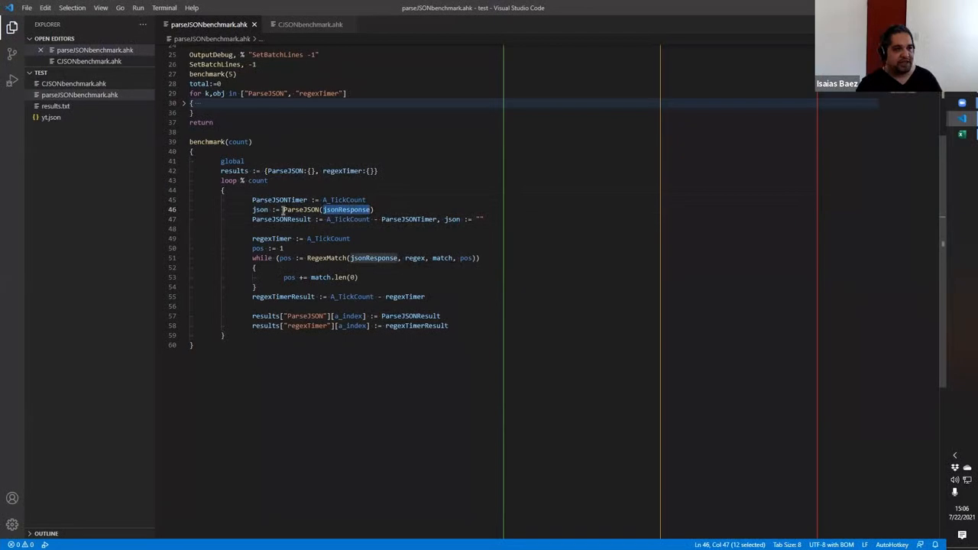
double_click(259, 210)
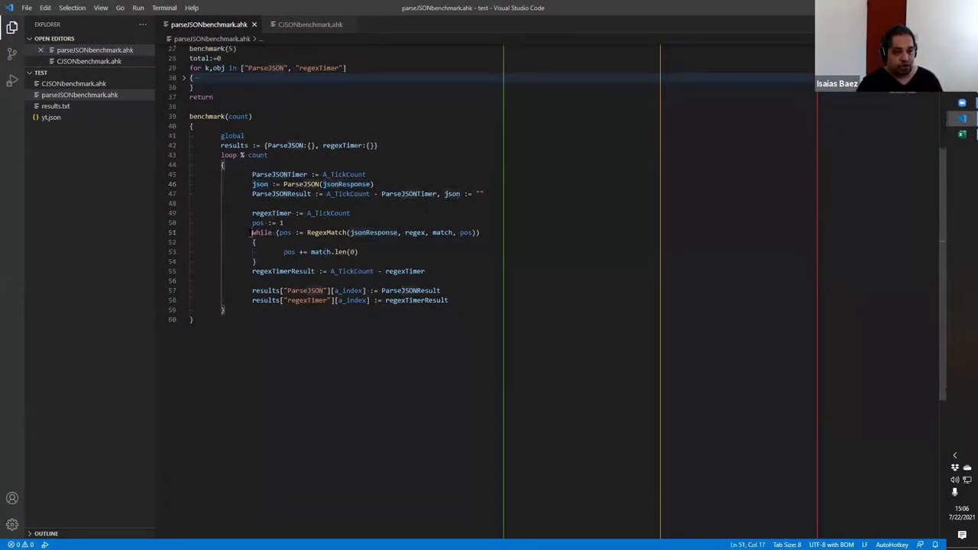
left_click_drag(252, 232, 257, 262)
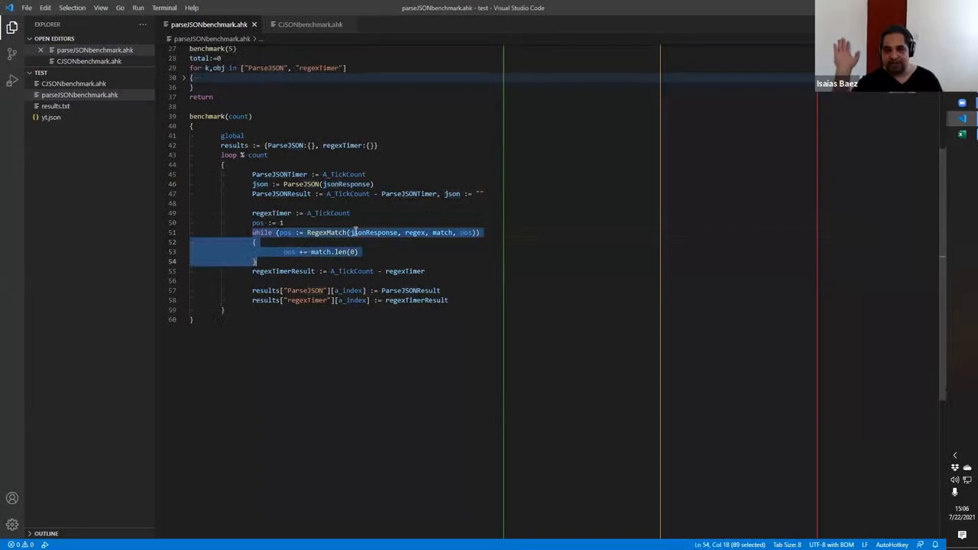
left_click(315, 232)
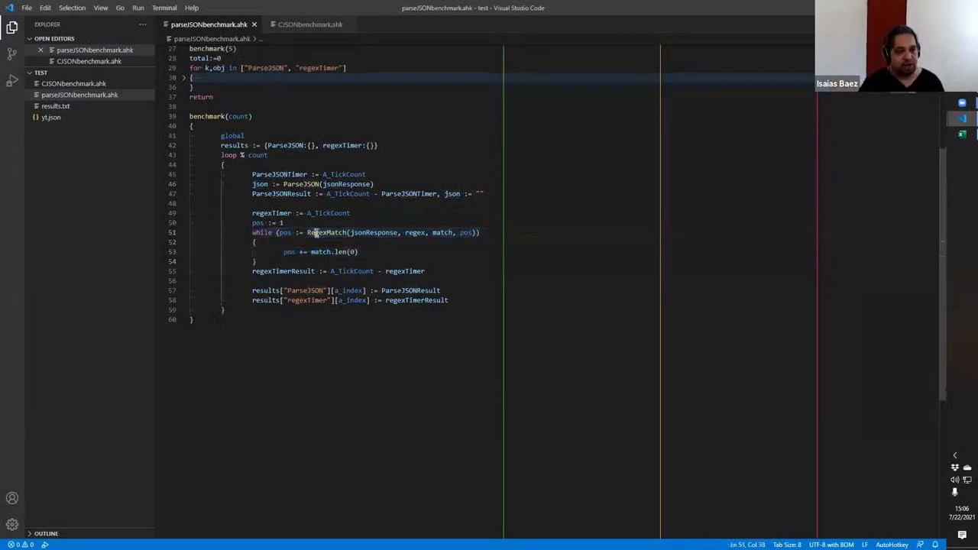
double_click(324, 233)
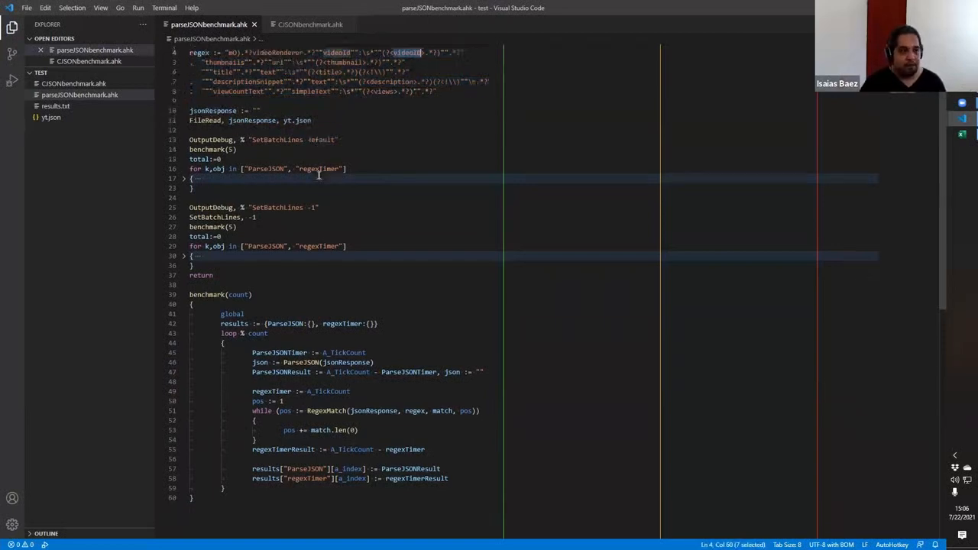
- Review the regex pattern, both benchmark(5) runs and the jsonResponse RegexMatch call
scroll("down", 3)
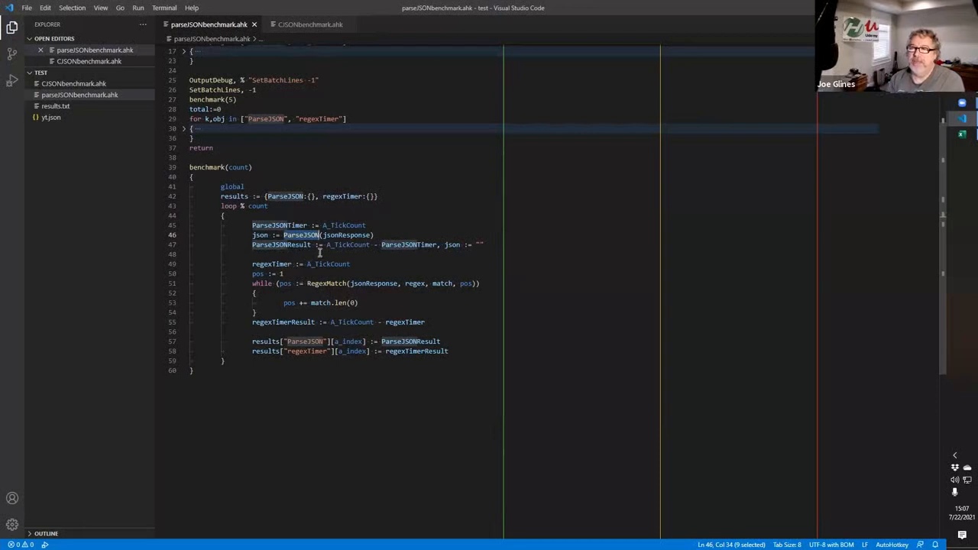
scroll("down", 3)
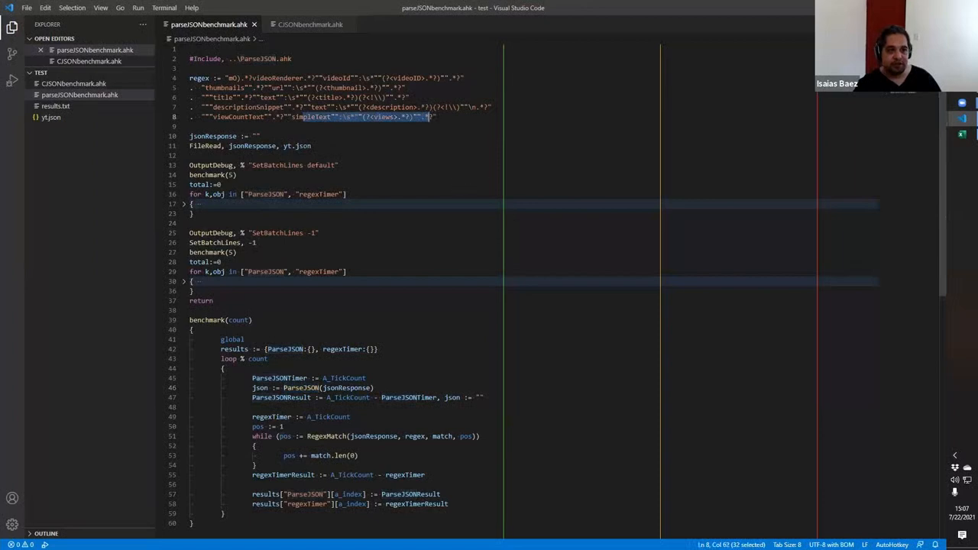
scroll("down", 3)
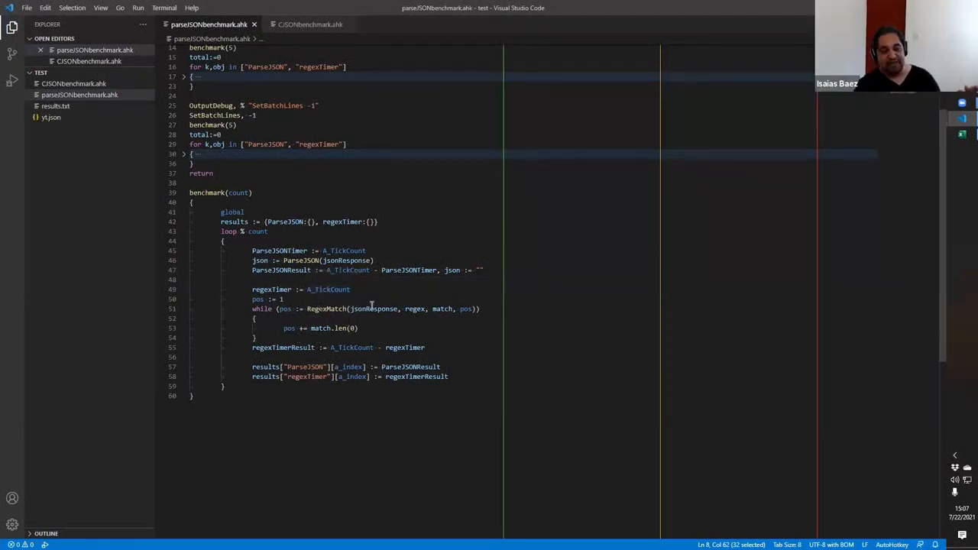
mouse_move(382, 304)
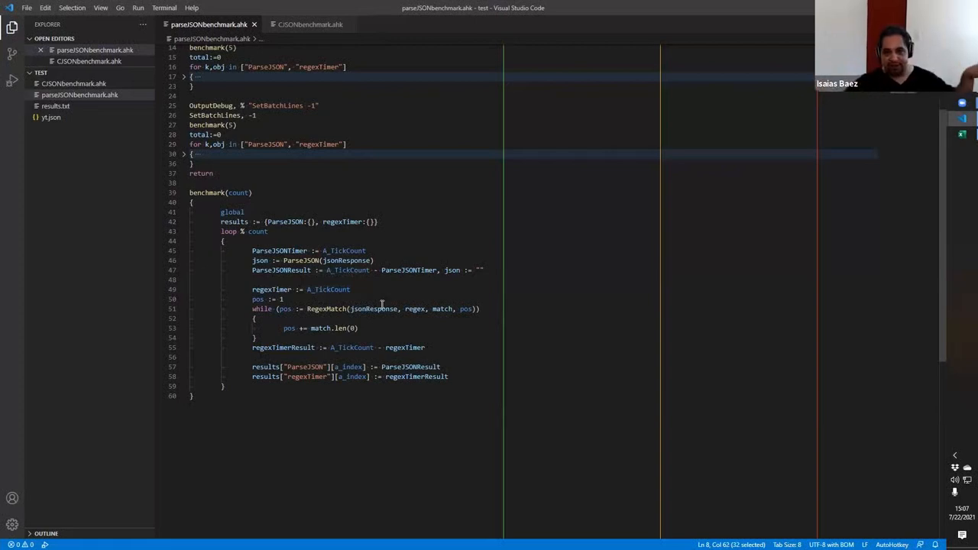
double_click(305, 260)
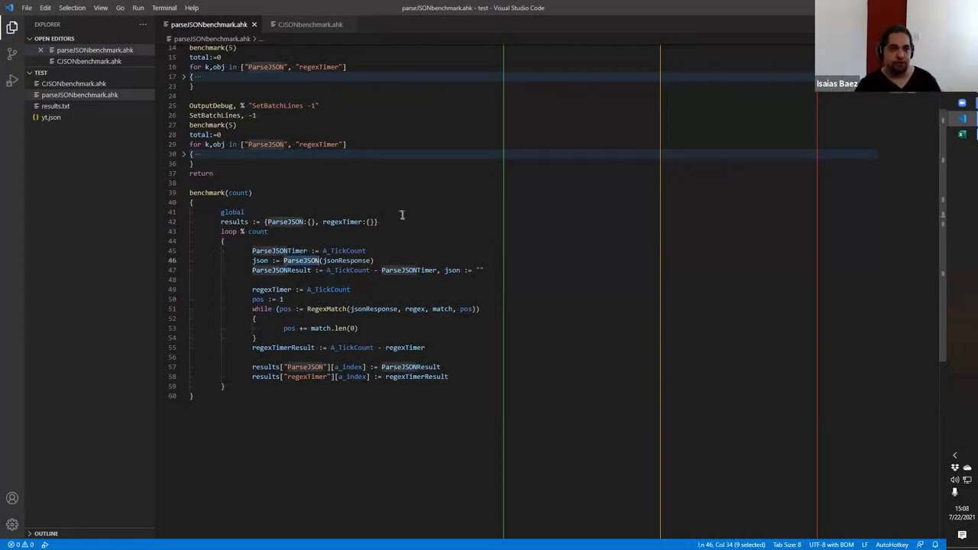
scroll("down", 3)
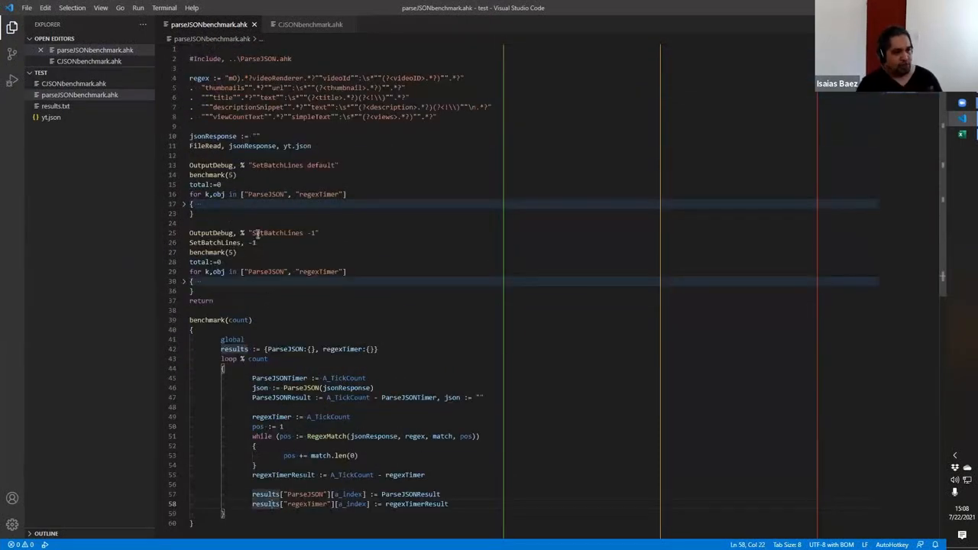
mouse_move(240, 171)
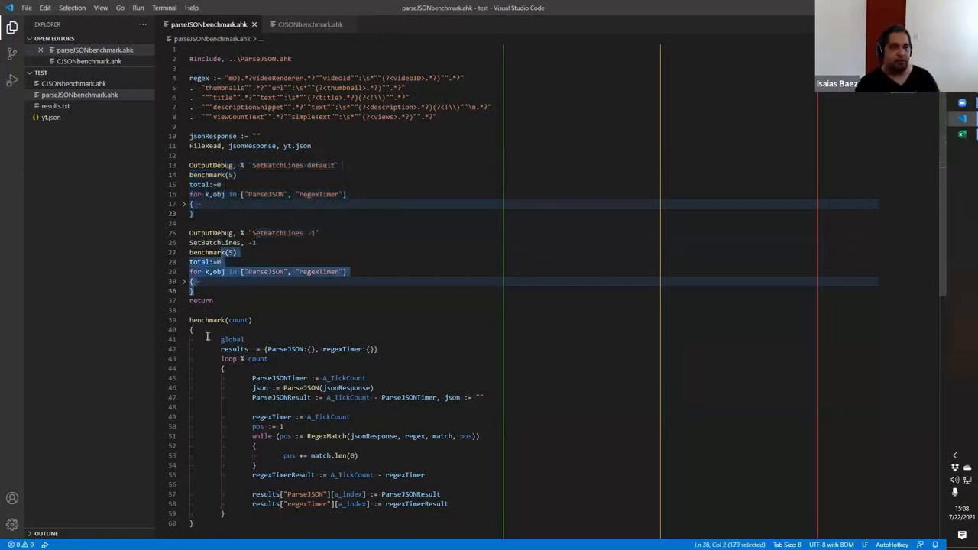
- Run the script and read ParseJSON and regex averages in the Debug Console
left_click(183, 330)
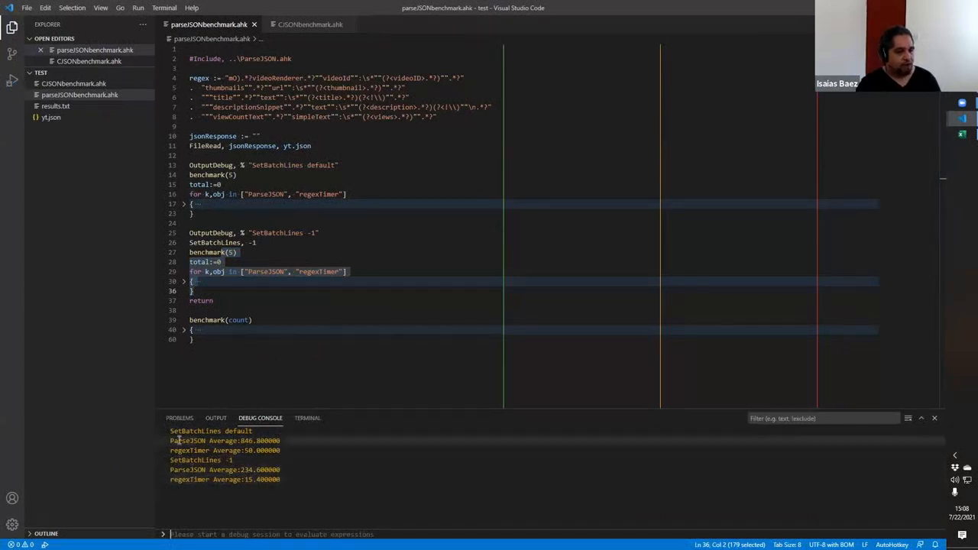
double_click(186, 440)
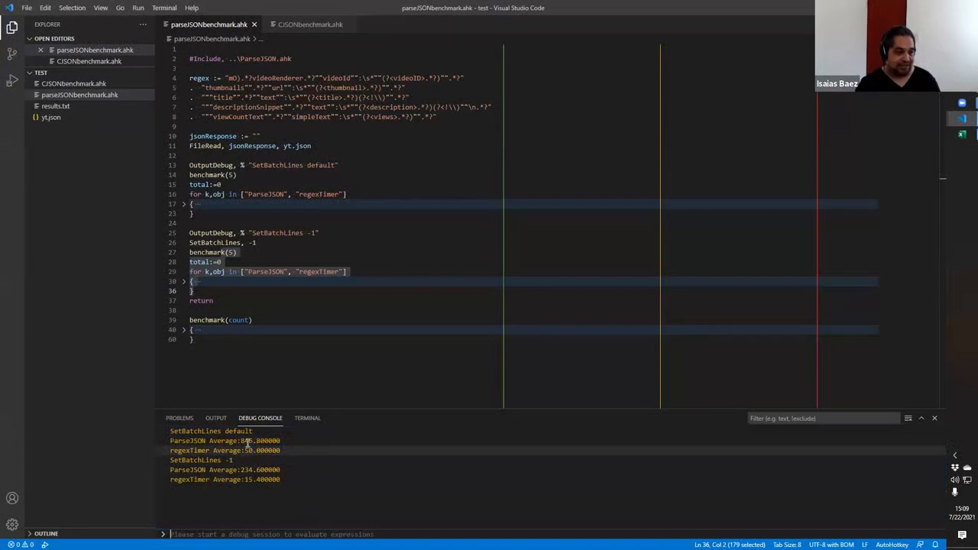
mouse_move(231, 463)
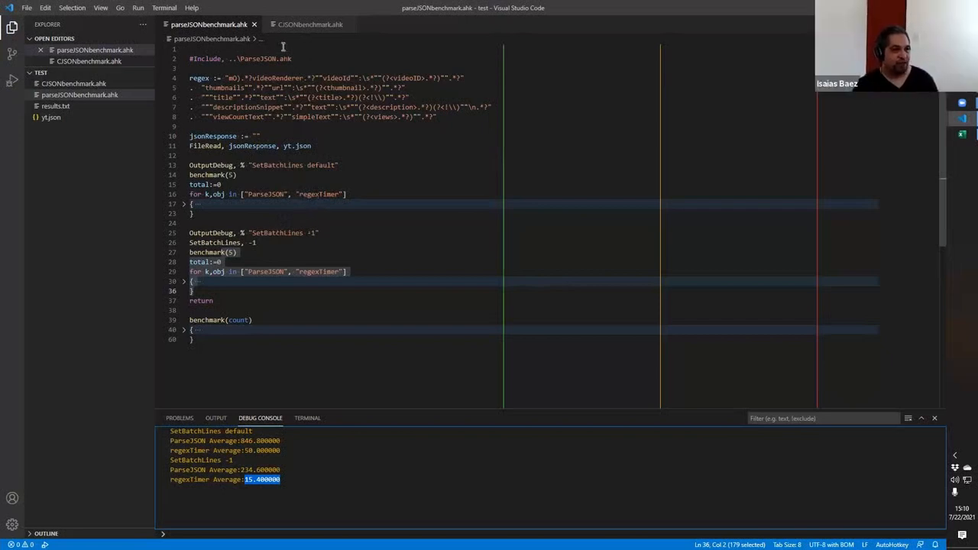
- Launch WindowSnipping.ahk from its src folder, save hotkey settings and snip the timings
left_click(321, 25)
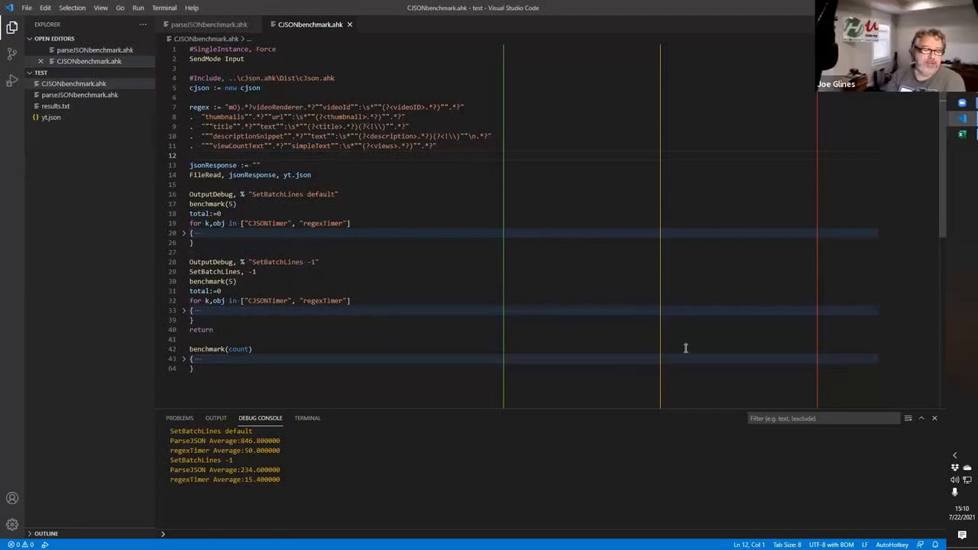
left_click(214, 25)
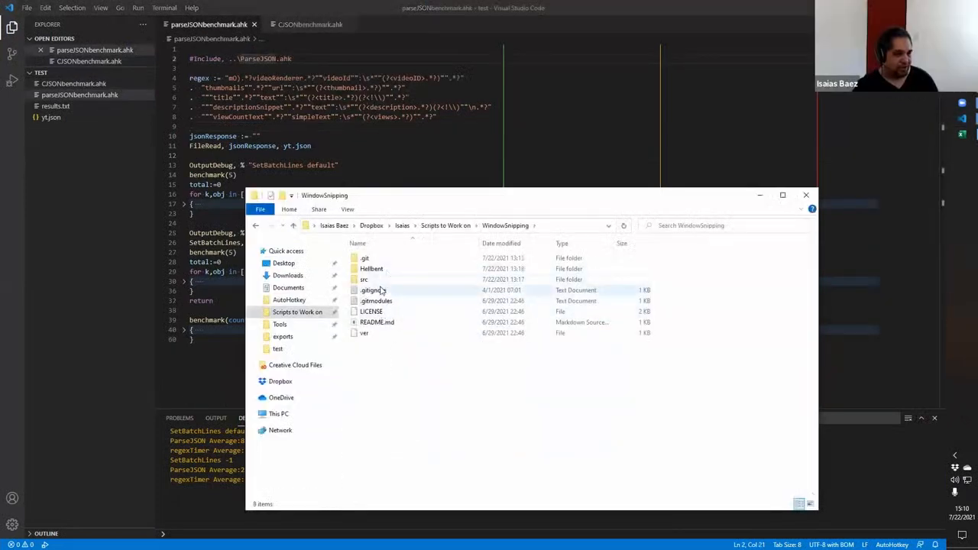
double_click(364, 278)
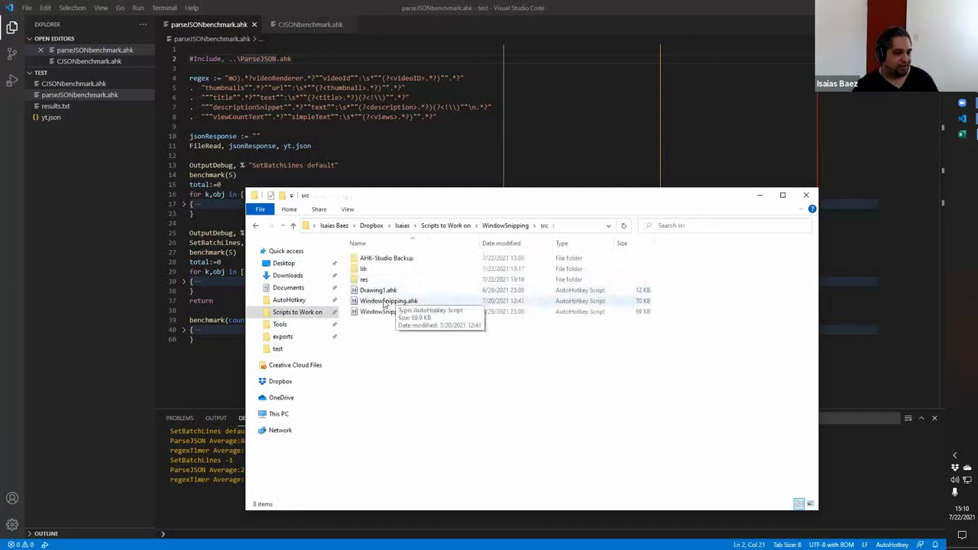
double_click(388, 299)
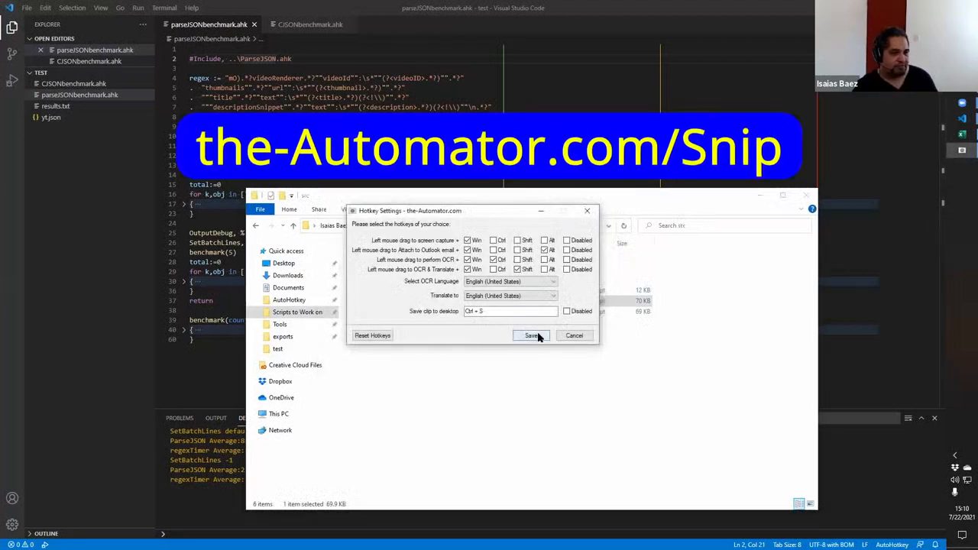
left_click(531, 336)
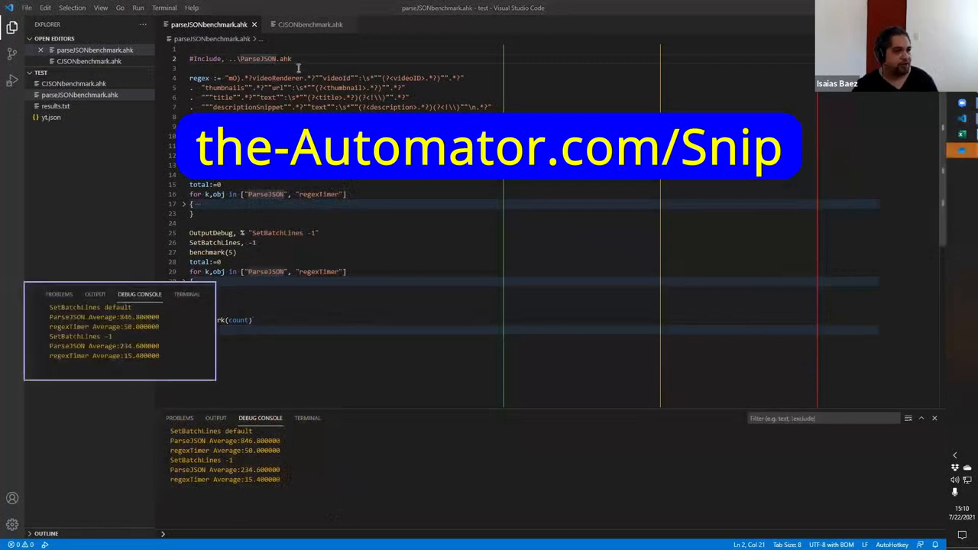
left_click(317, 24)
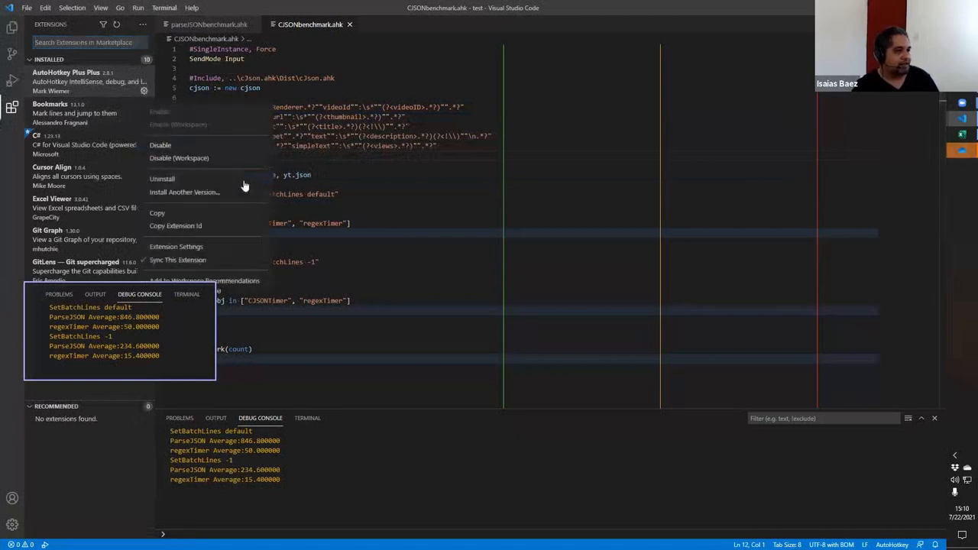
left_click(176, 246)
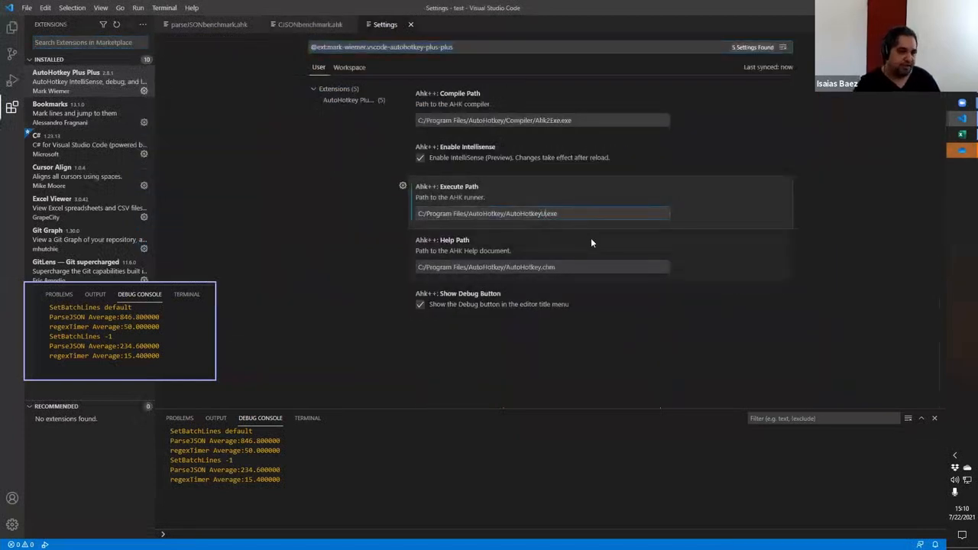
left_click(324, 24)
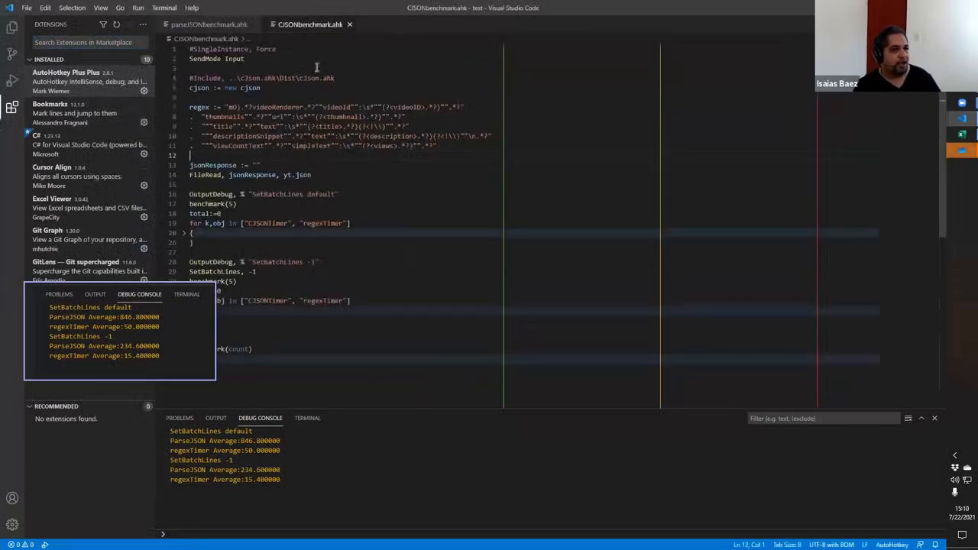
mouse_move(293, 24)
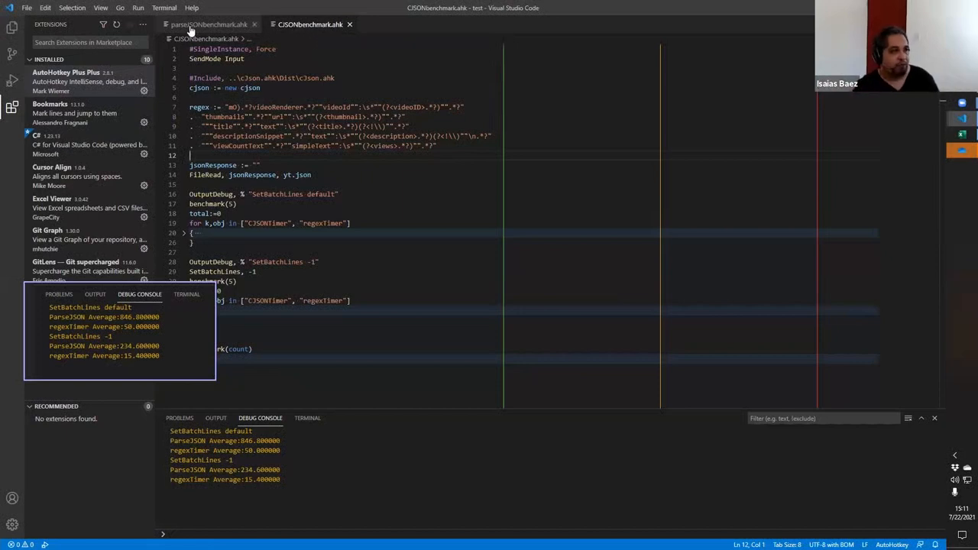
left_click(206, 25)
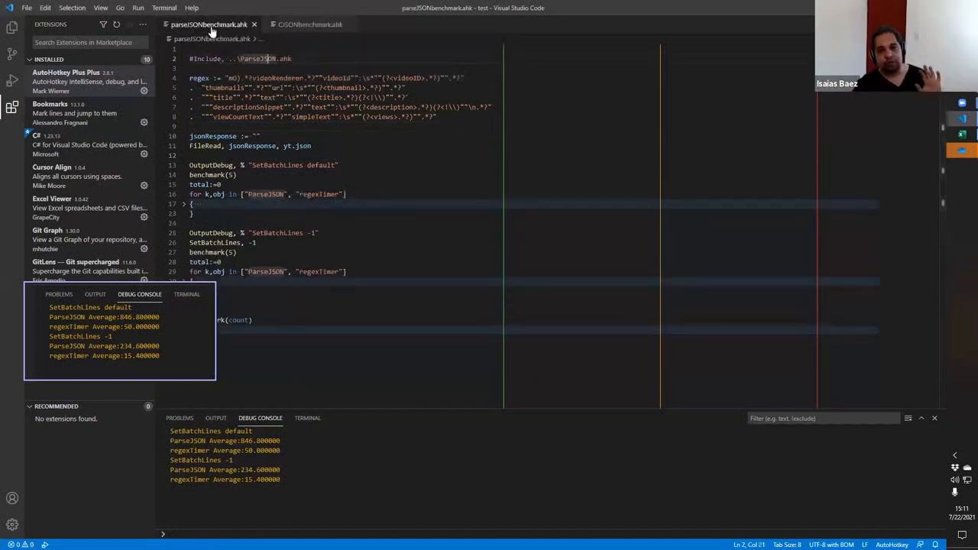
left_click(319, 25)
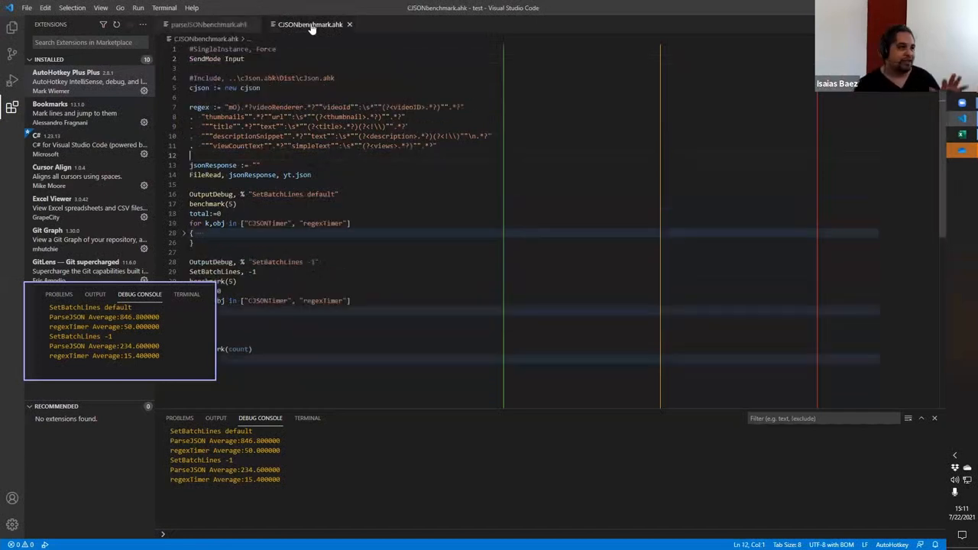
mouse_move(270, 43)
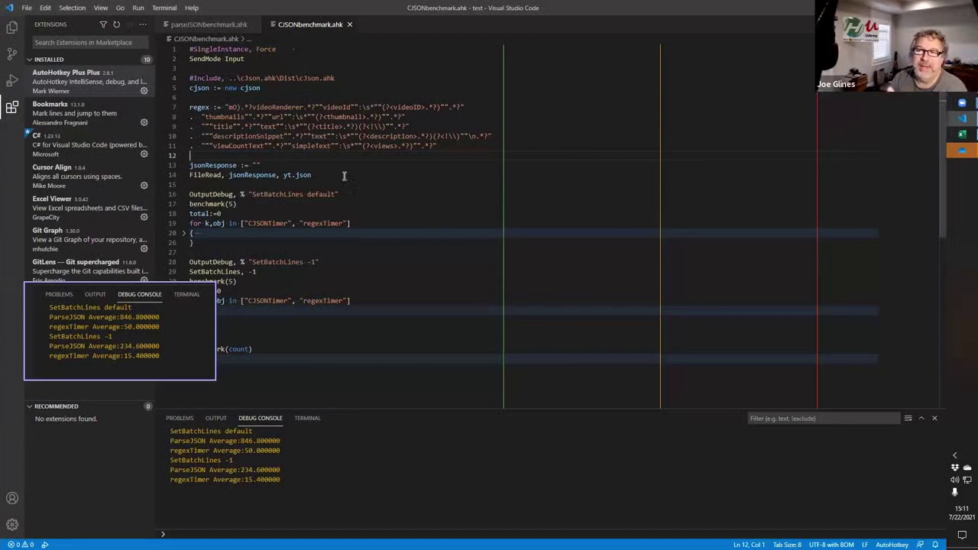
mouse_move(270, 241)
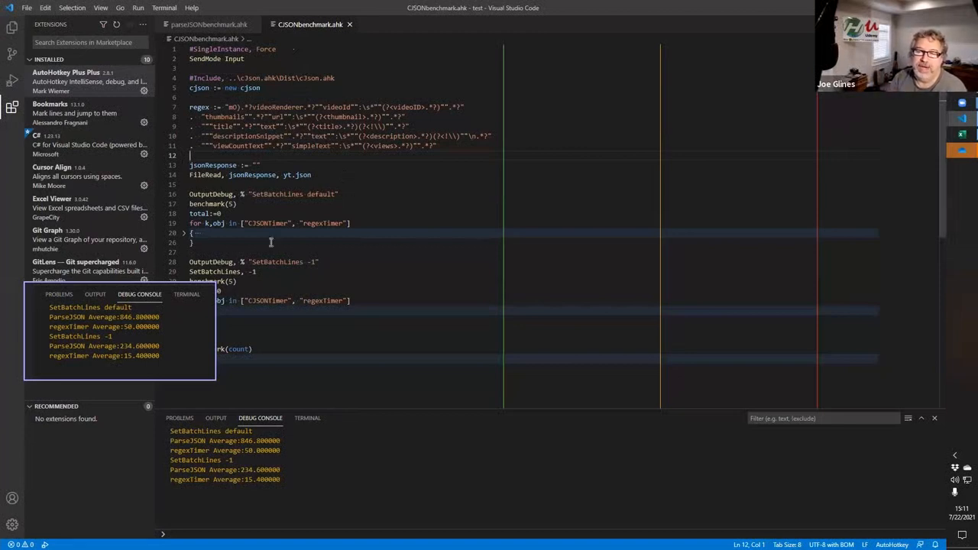
mouse_move(122, 336)
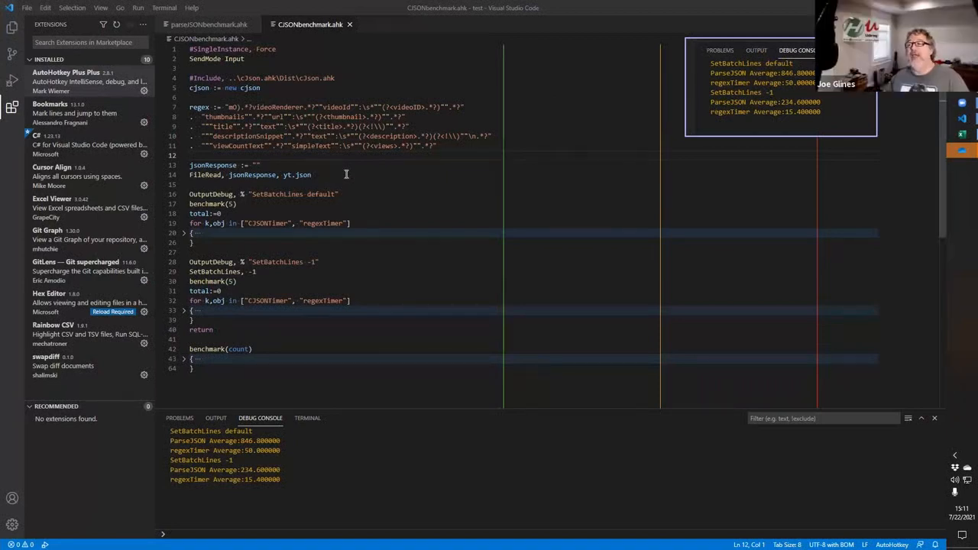
scroll("down", 3)
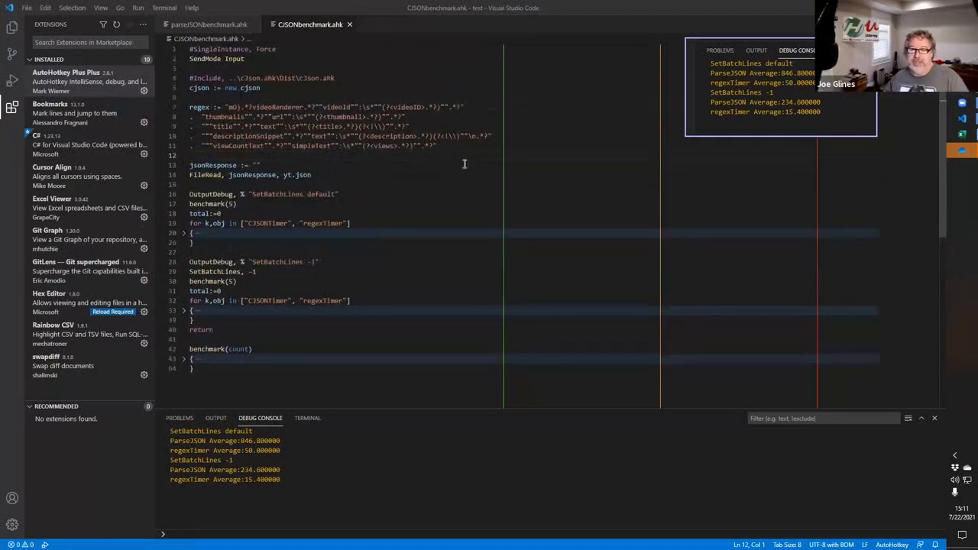
mouse_move(455, 153)
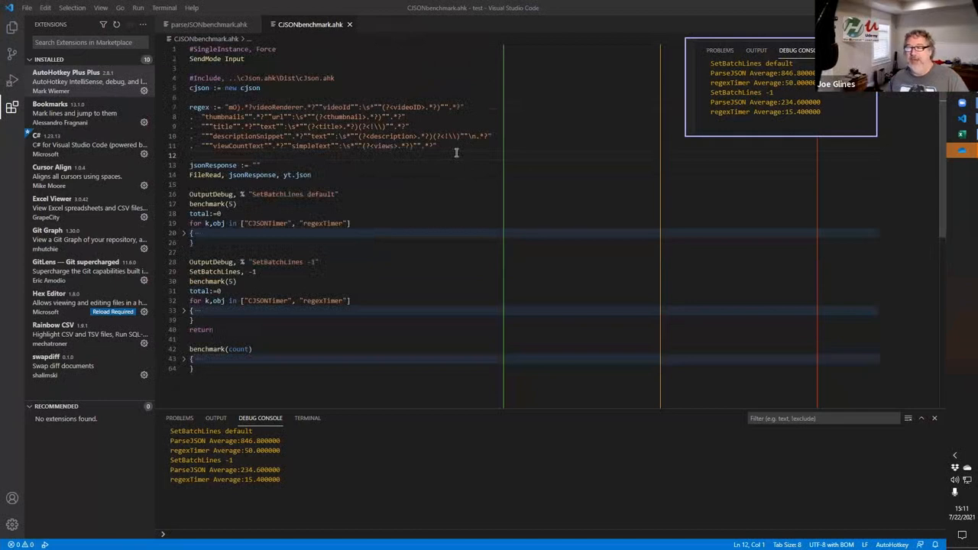
mouse_move(467, 162)
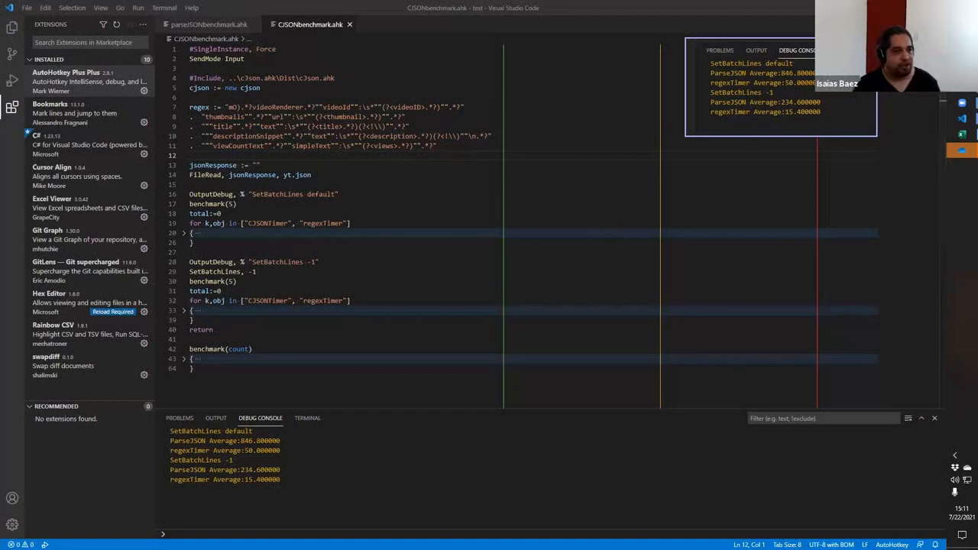
mouse_move(277, 278)
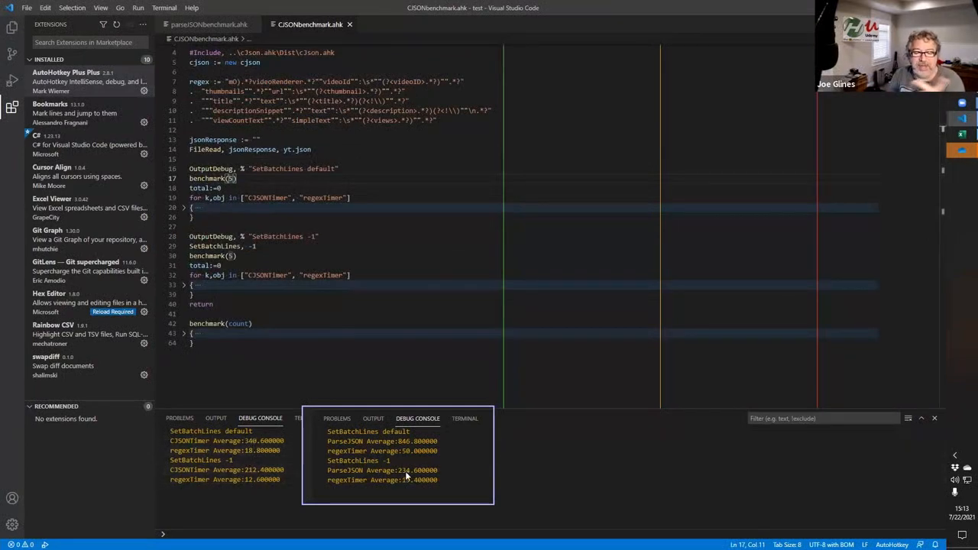
mouse_move(406, 490)
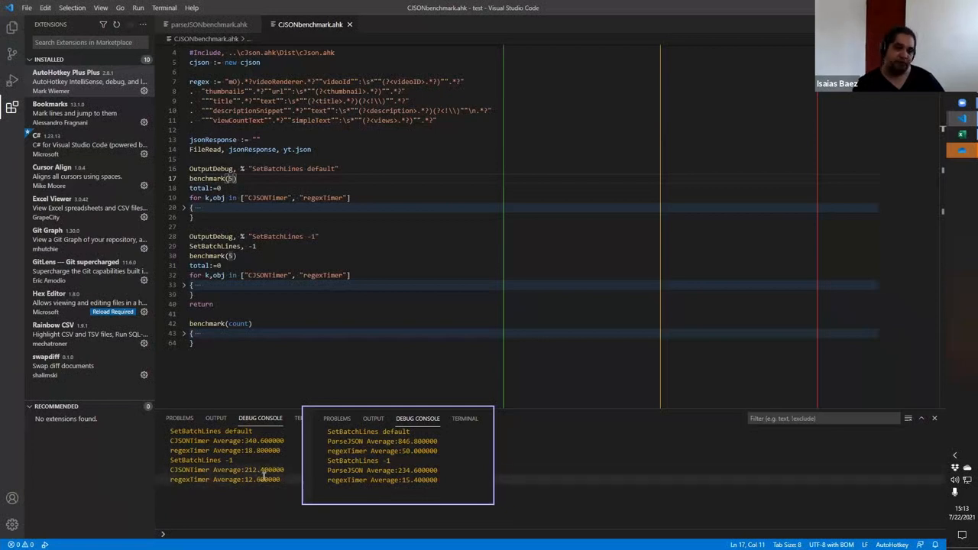
mouse_move(395, 484)
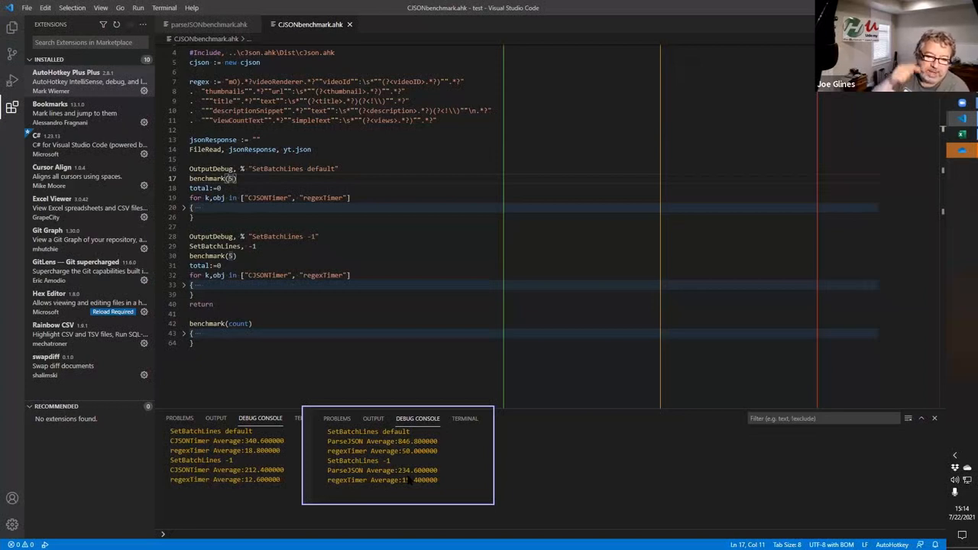
mouse_move(411, 483)
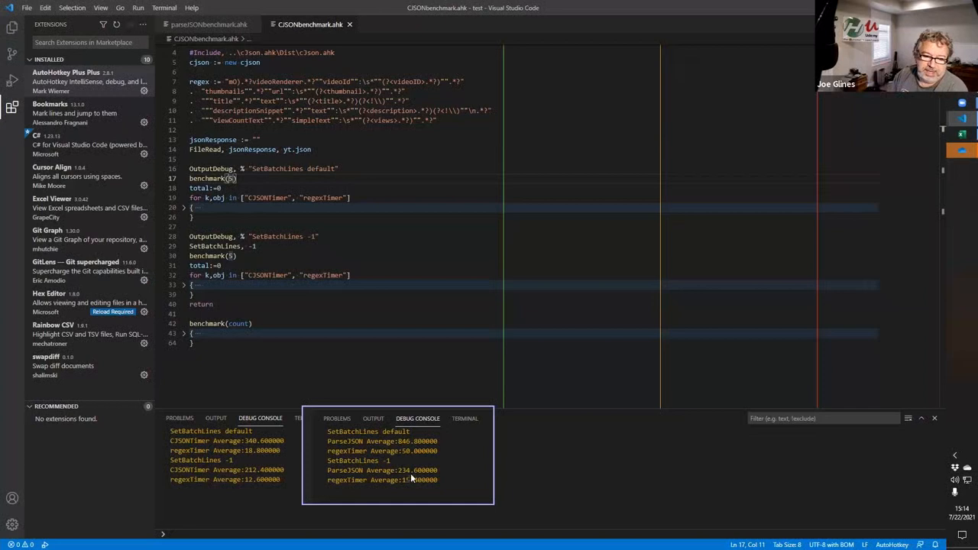
mouse_move(439, 474)
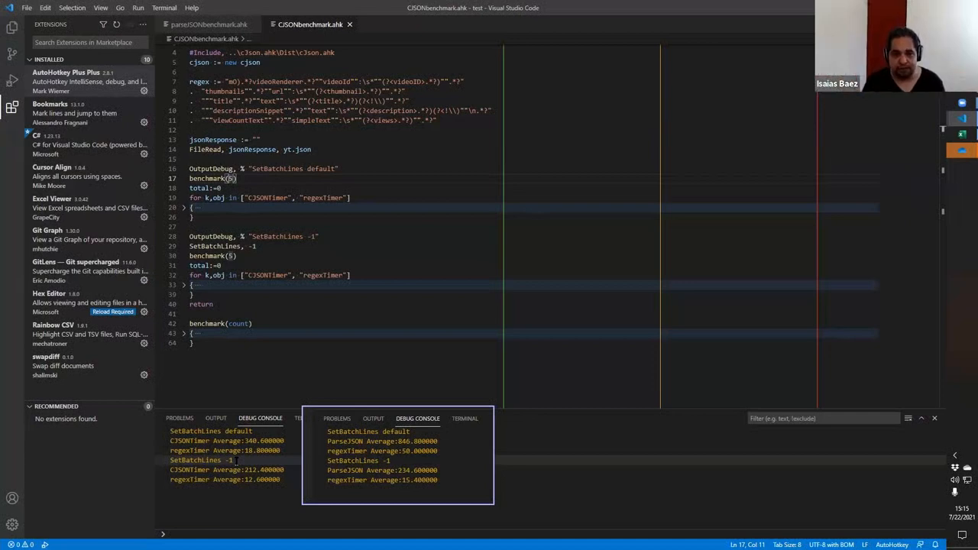
mouse_move(297, 483)
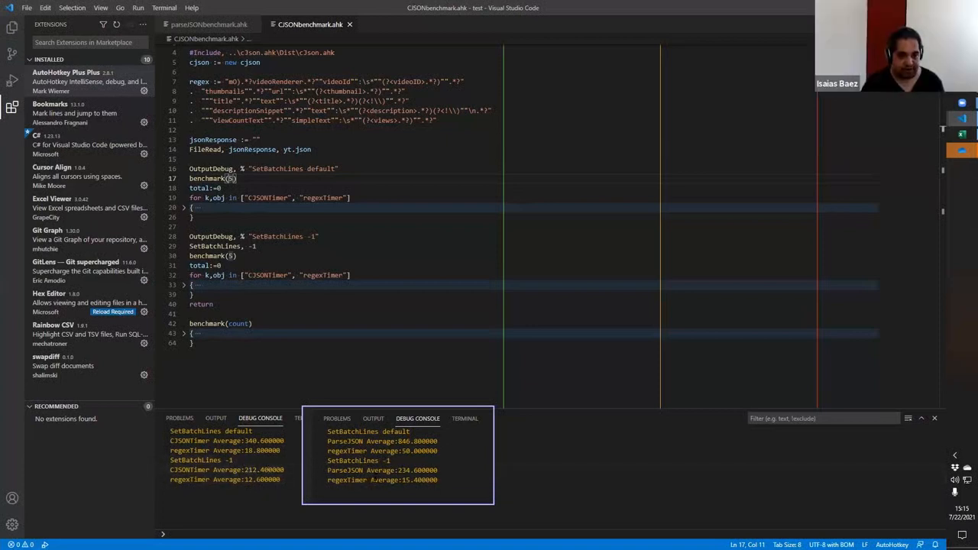
mouse_move(379, 472)
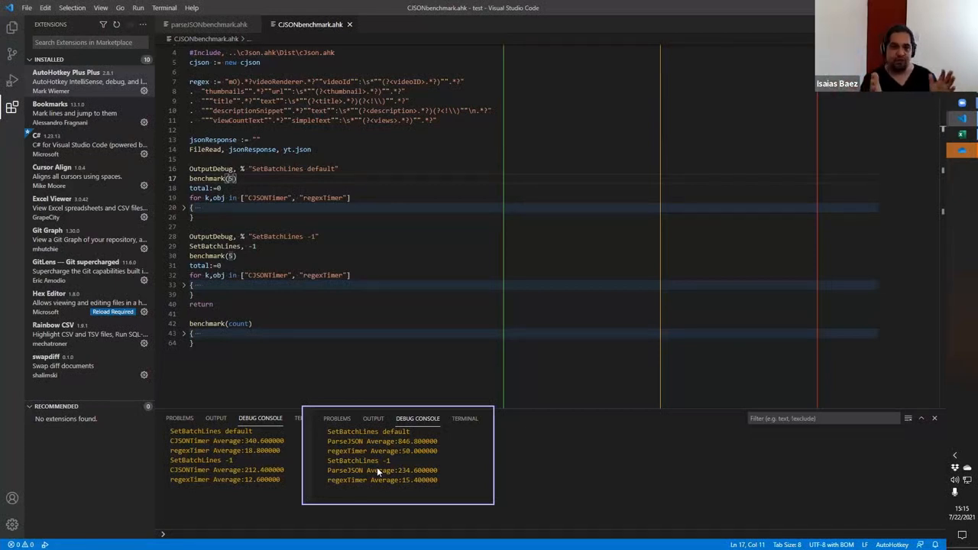
mouse_move(373, 490)
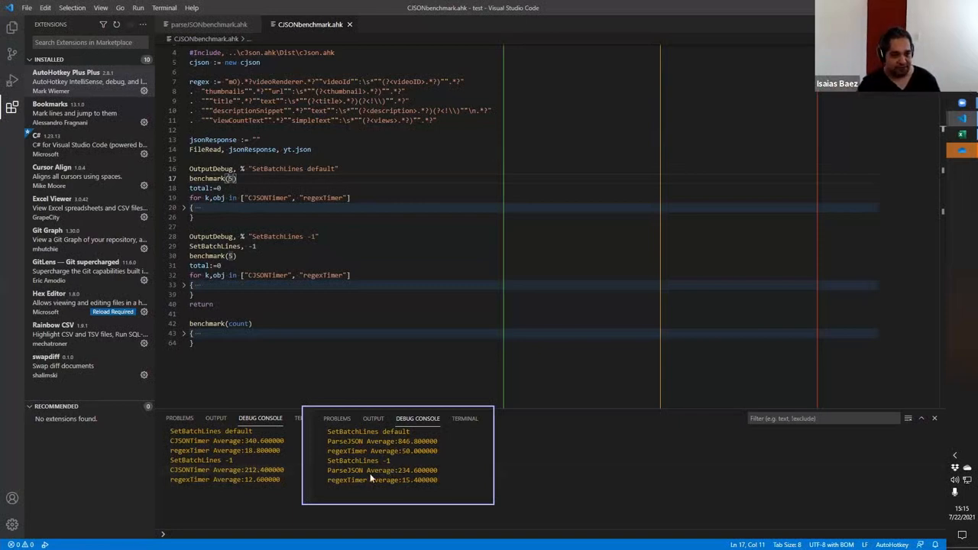
mouse_move(372, 483)
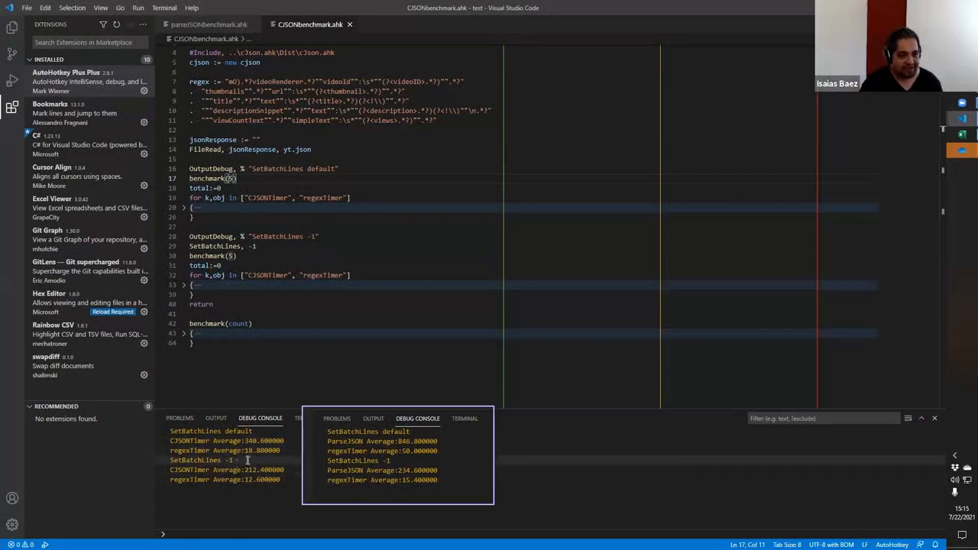
mouse_move(397, 477)
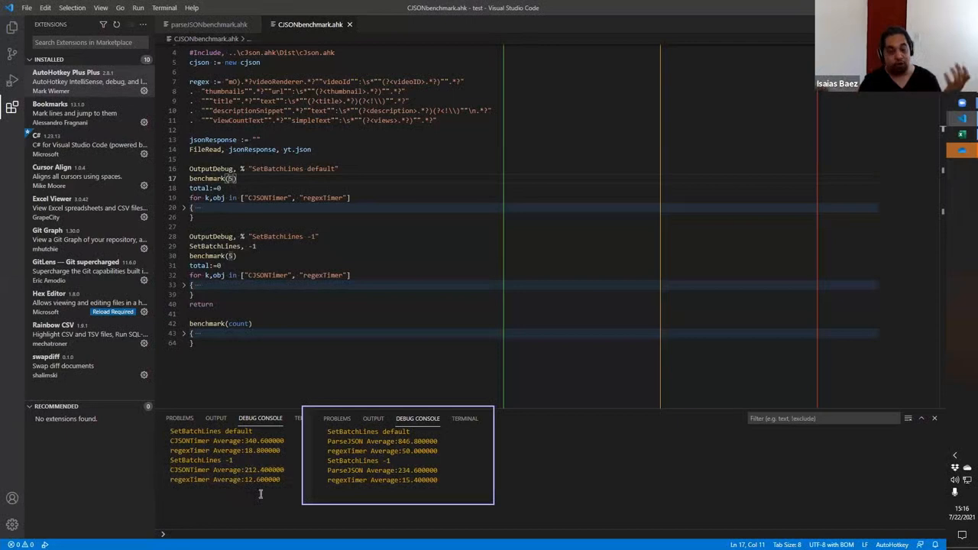
mouse_move(334, 409)
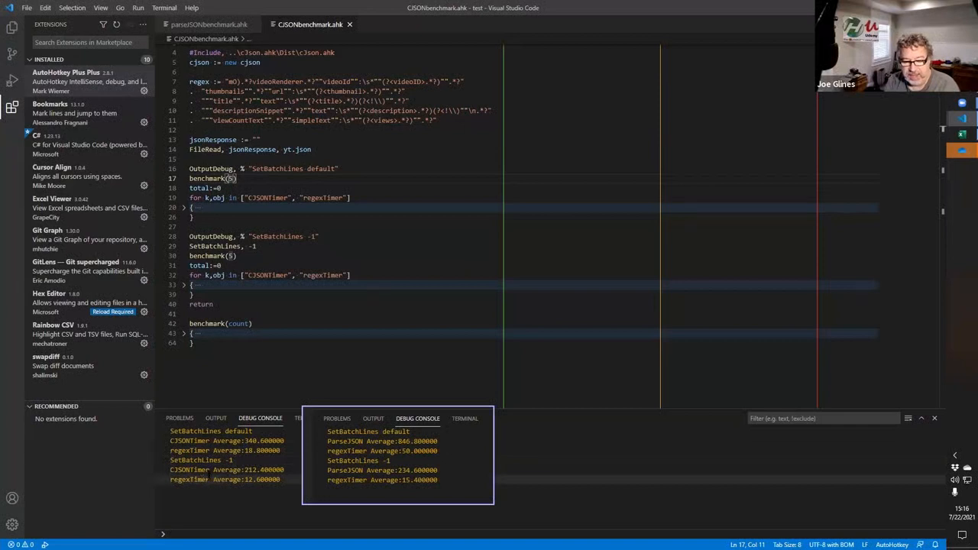
mouse_move(422, 480)
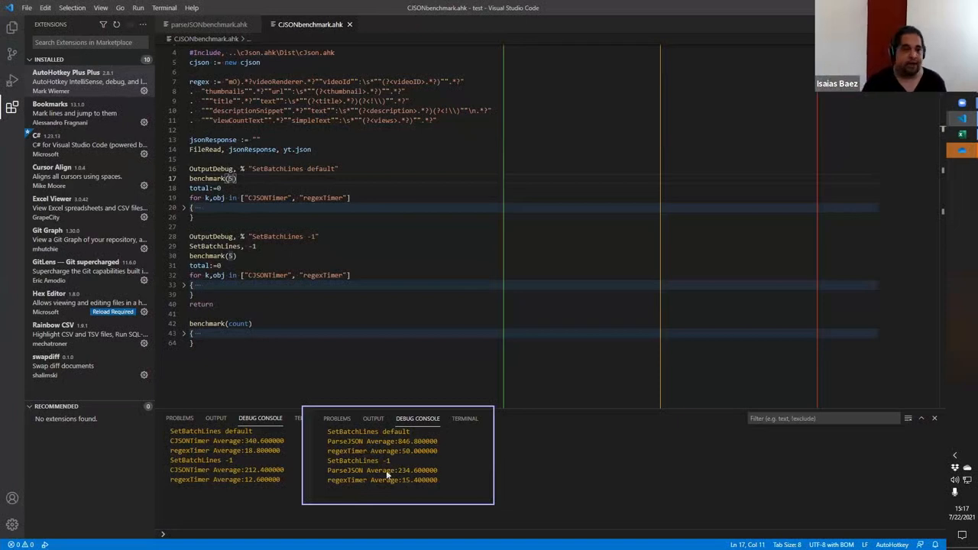
mouse_move(287, 486)
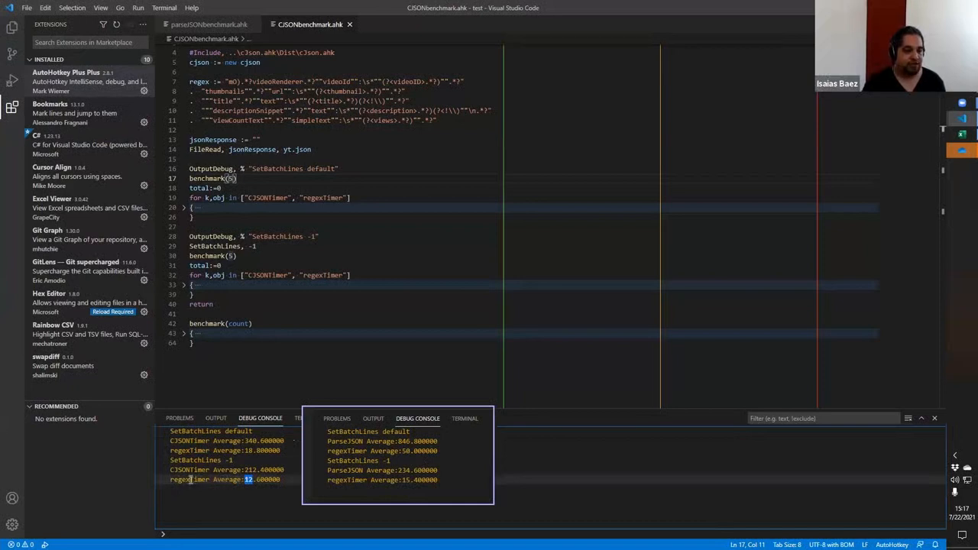
mouse_move(392, 481)
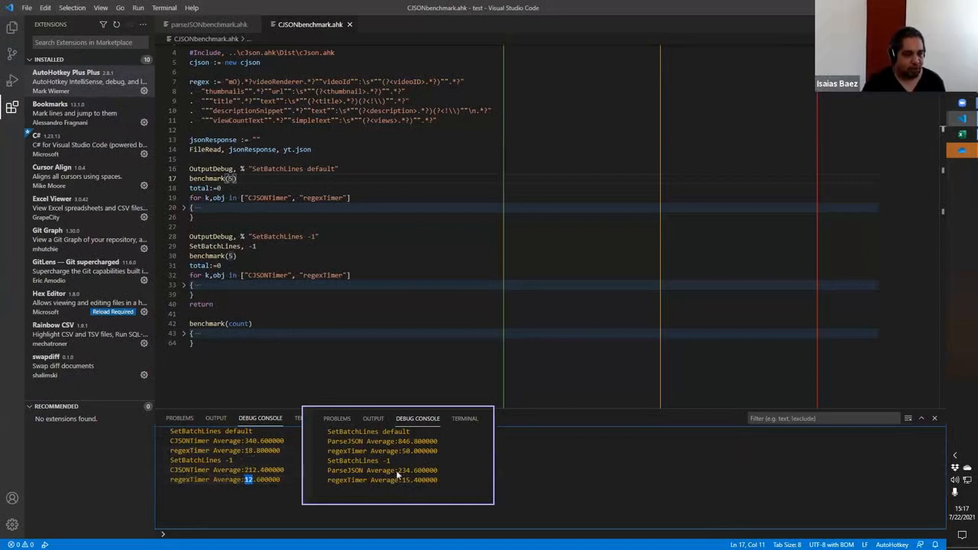
mouse_move(318, 479)
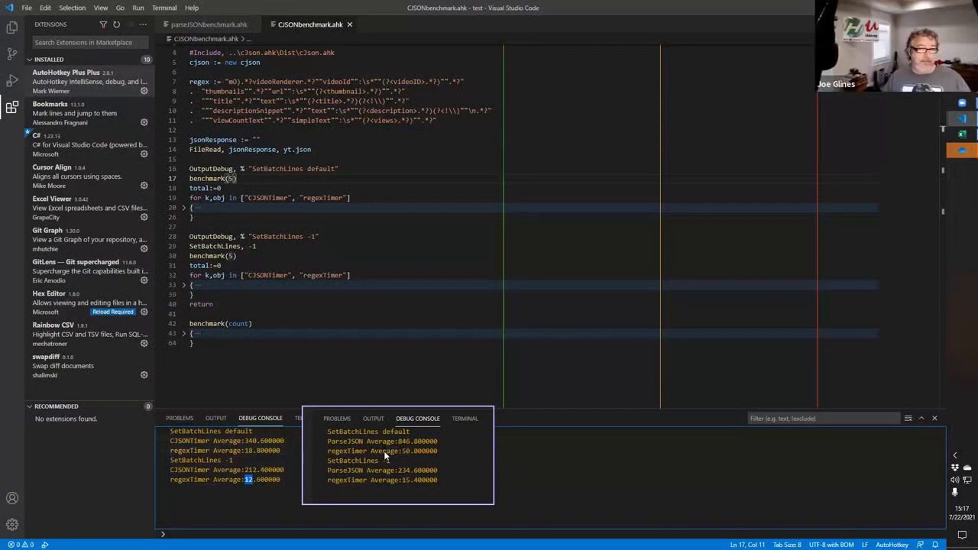
mouse_move(406, 446)
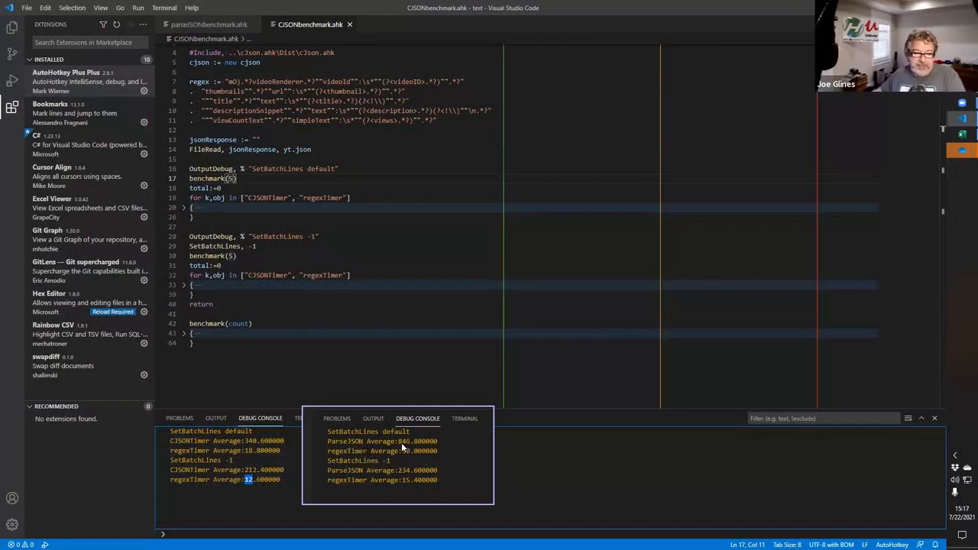
mouse_move(374, 453)
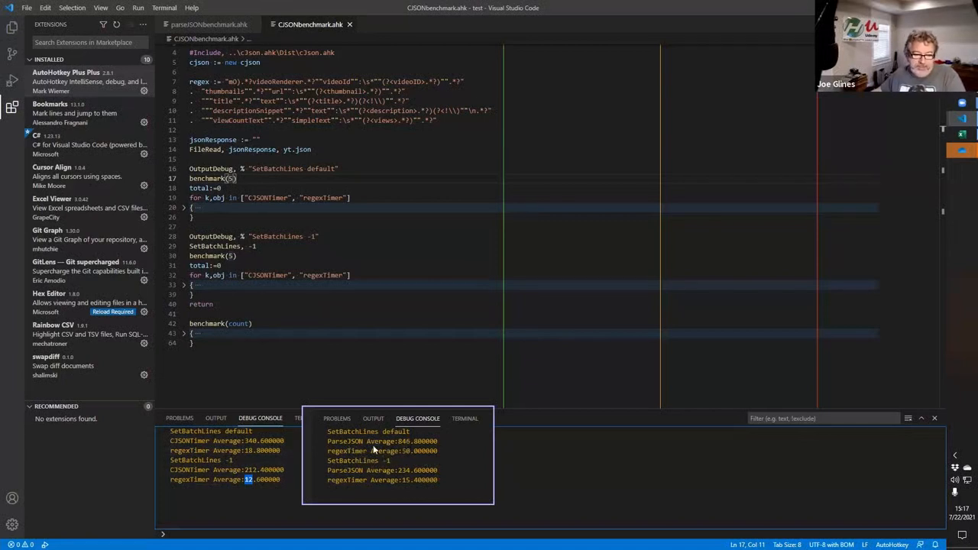
mouse_move(393, 454)
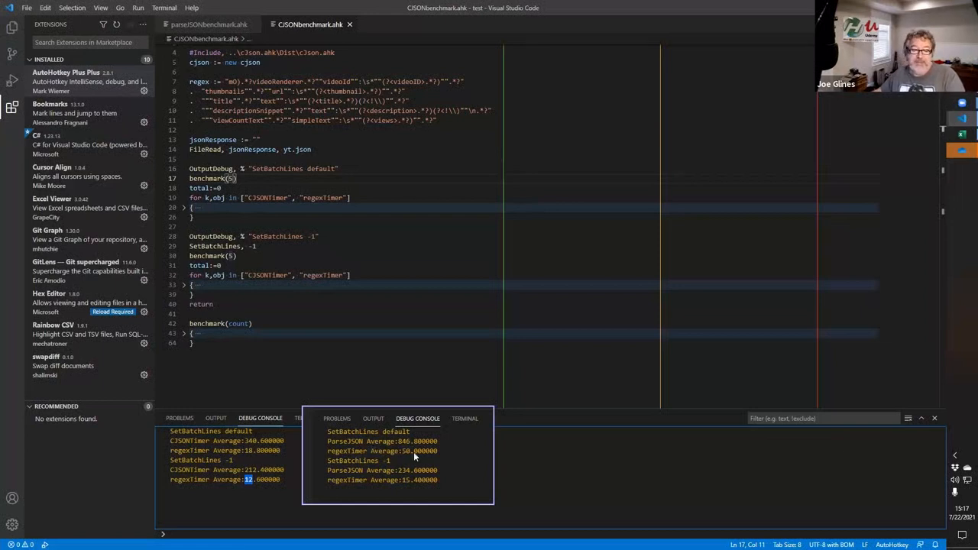
mouse_move(255, 459)
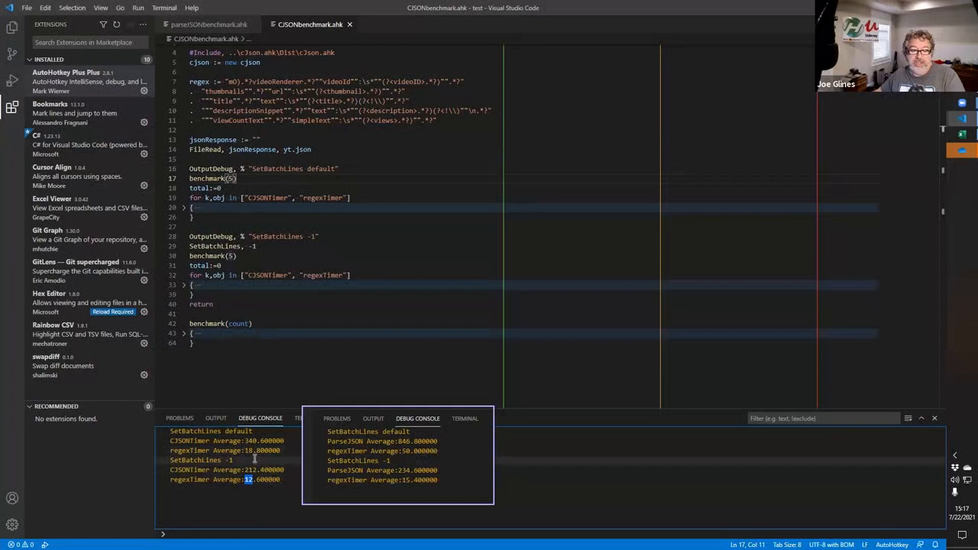
mouse_move(244, 440)
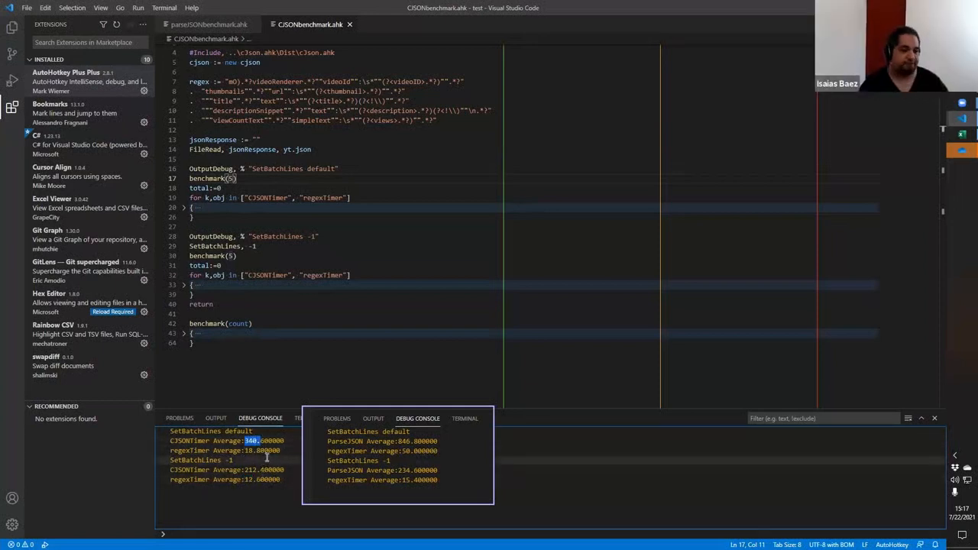
mouse_move(269, 456)
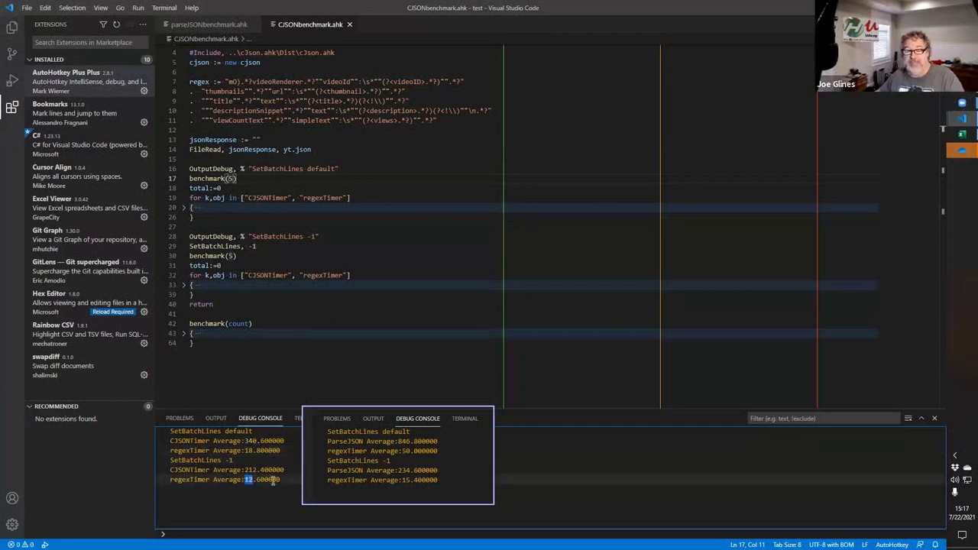
mouse_move(277, 482)
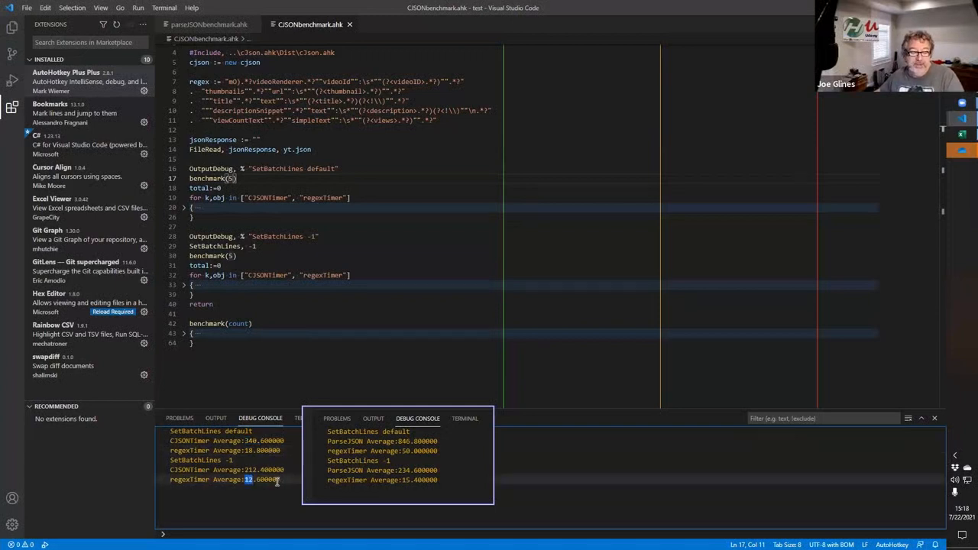